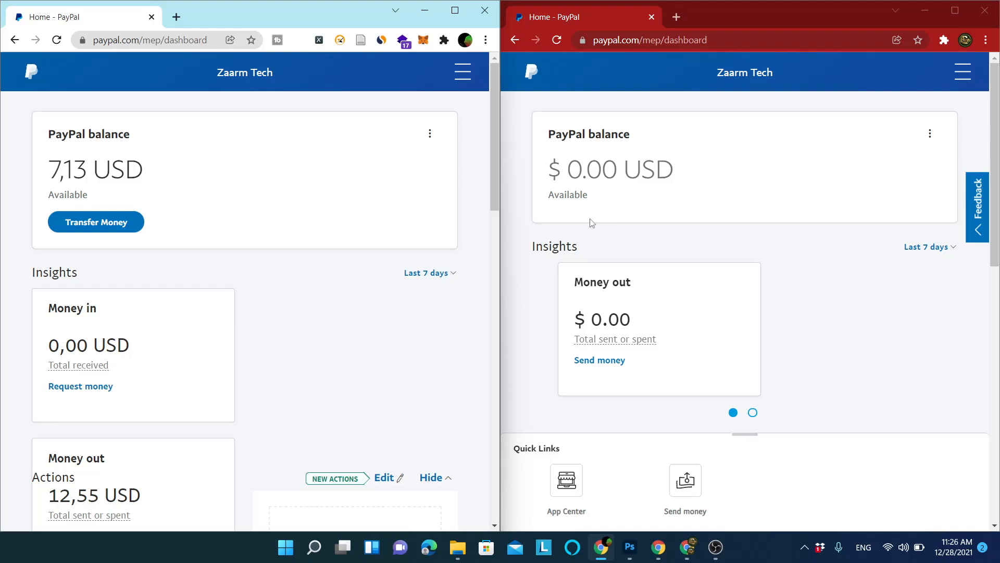
{"action": "mouse_move", "coordinate": [542, 202]}
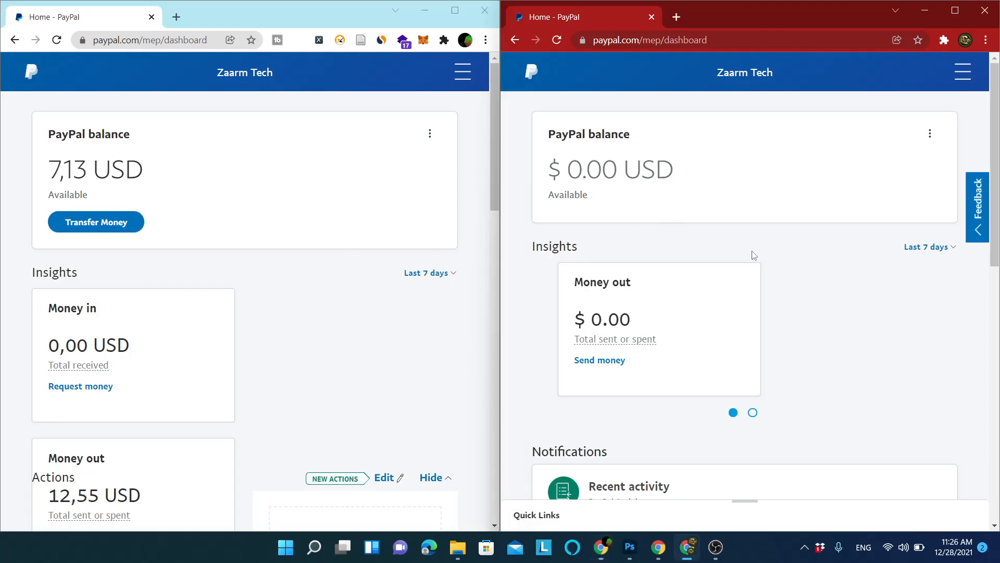
{"action": "mouse_move", "coordinate": [789, 284]}
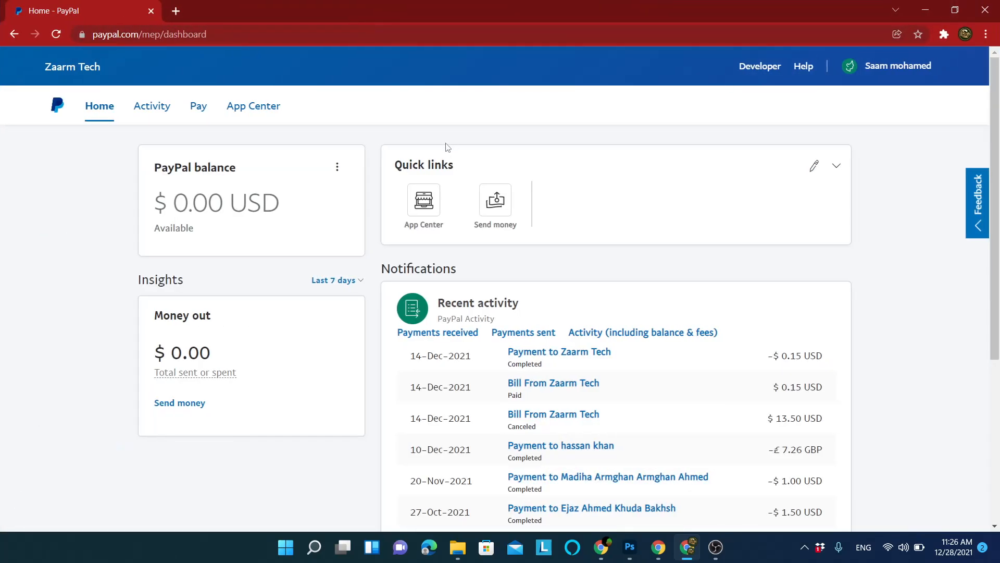
{"action": "mouse_move", "coordinate": [198, 106]}
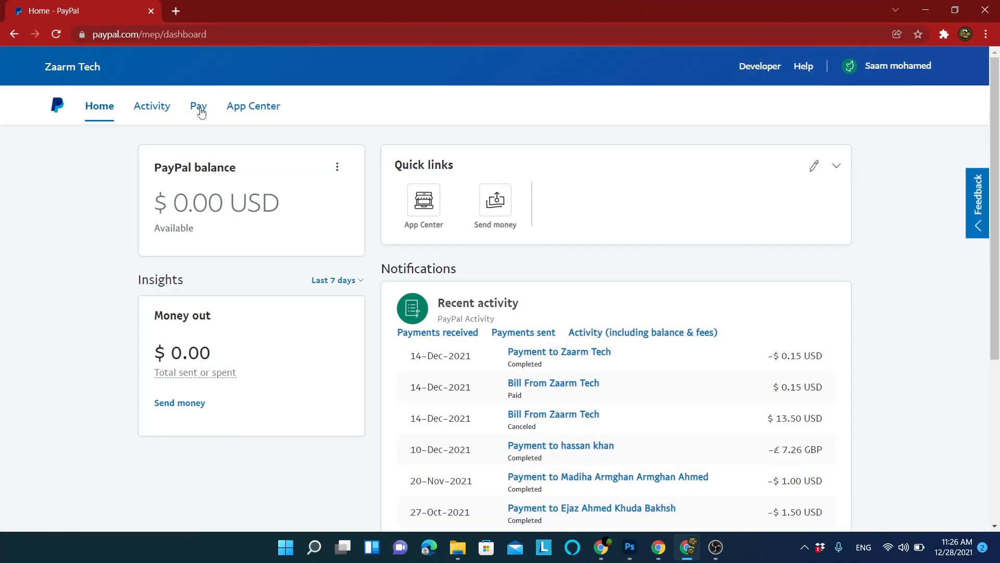
Bring the guest Chrome window showing paypal.com/is/home to the front.
{"action": "left_click", "coordinate": [198, 105]}
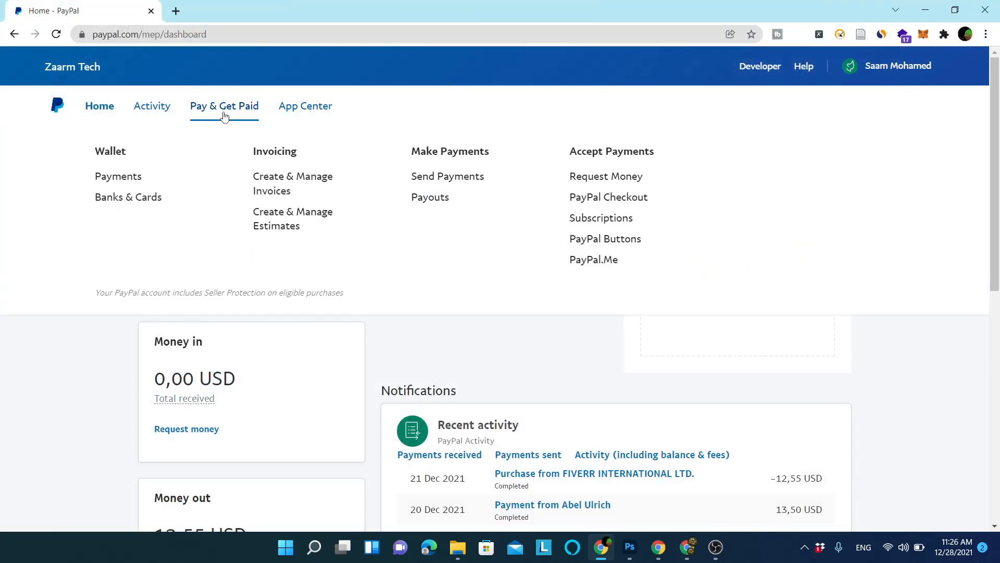
{"action": "mouse_move", "coordinate": [293, 218]}
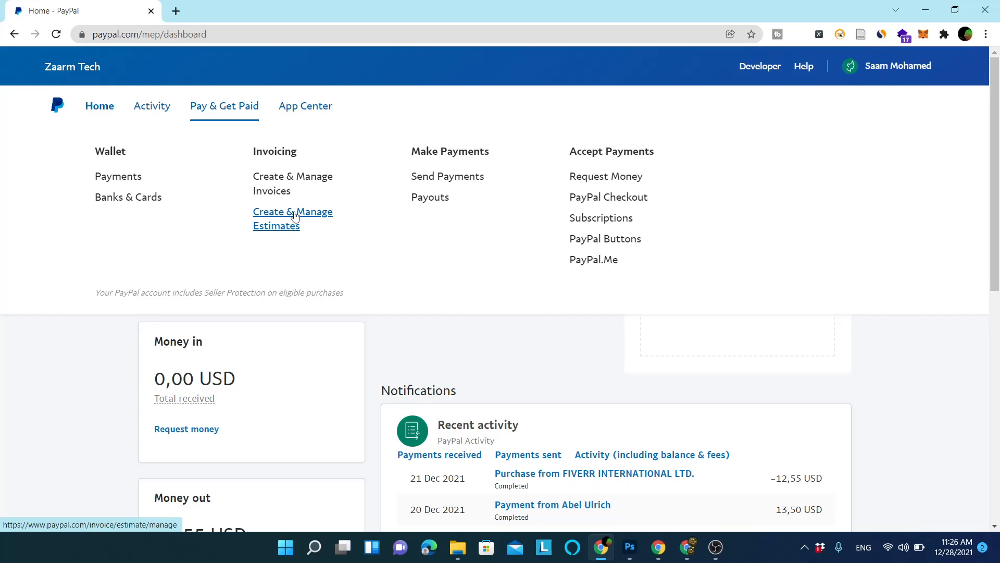
{"action": "left_click", "coordinate": [99, 105]}
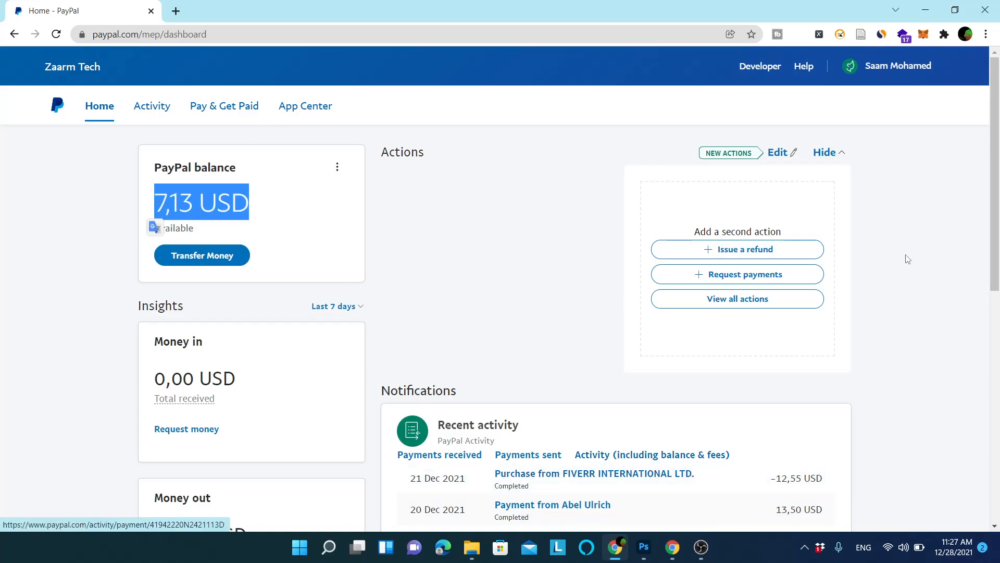
{"action": "scroll", "scroll_direction": "down", "scroll_amount": 3}
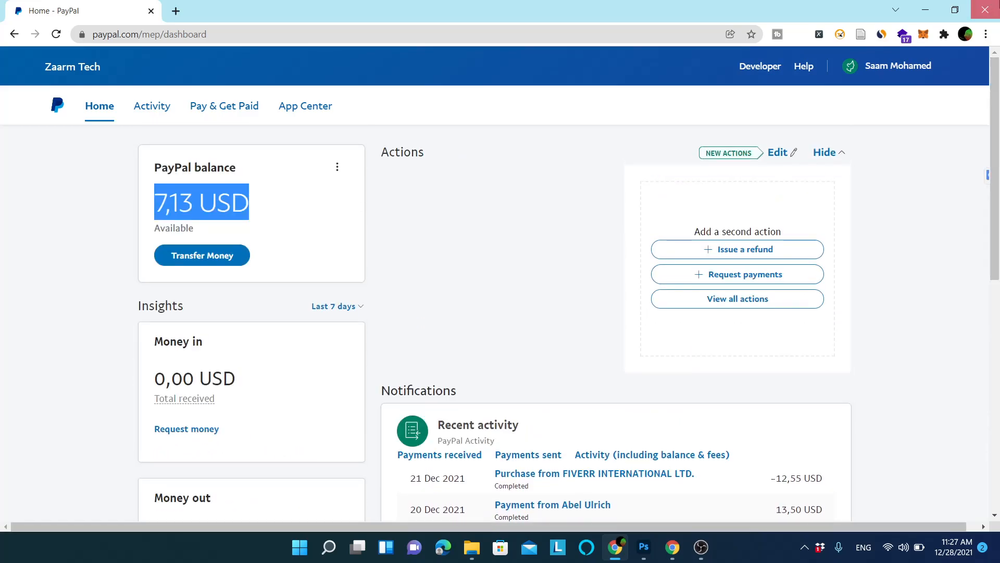
{"action": "left_click", "coordinate": [943, 9]}
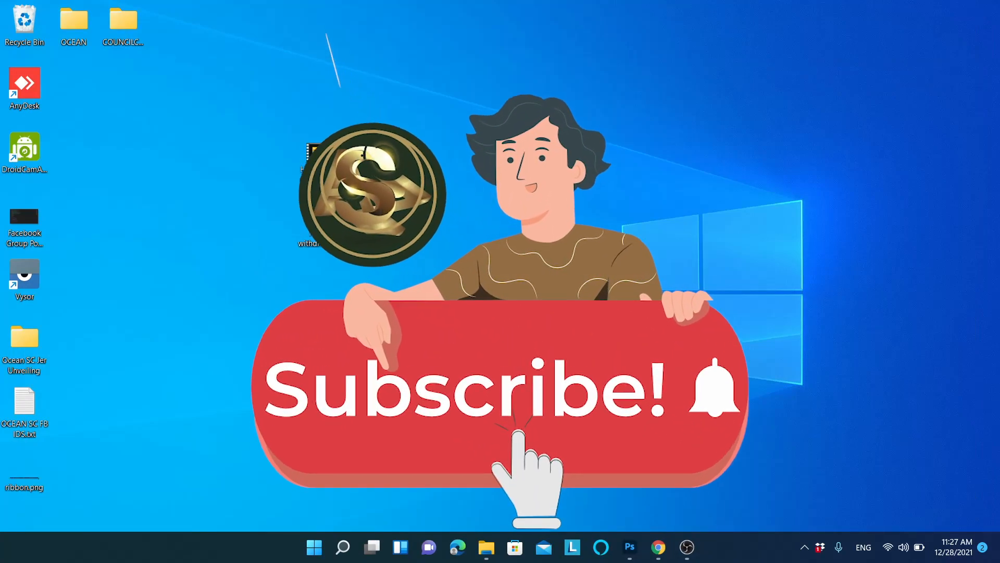
{"action": "left_click", "coordinate": [657, 548]}
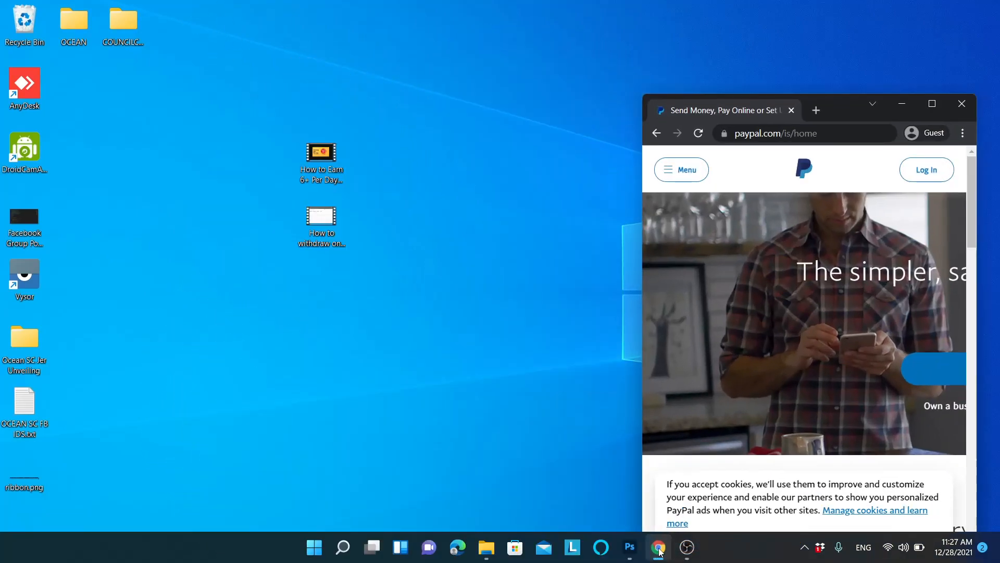
Maximize the guest window and start Sign Up for Free on PayPal Iceland.
{"action": "left_click", "coordinate": [931, 104]}
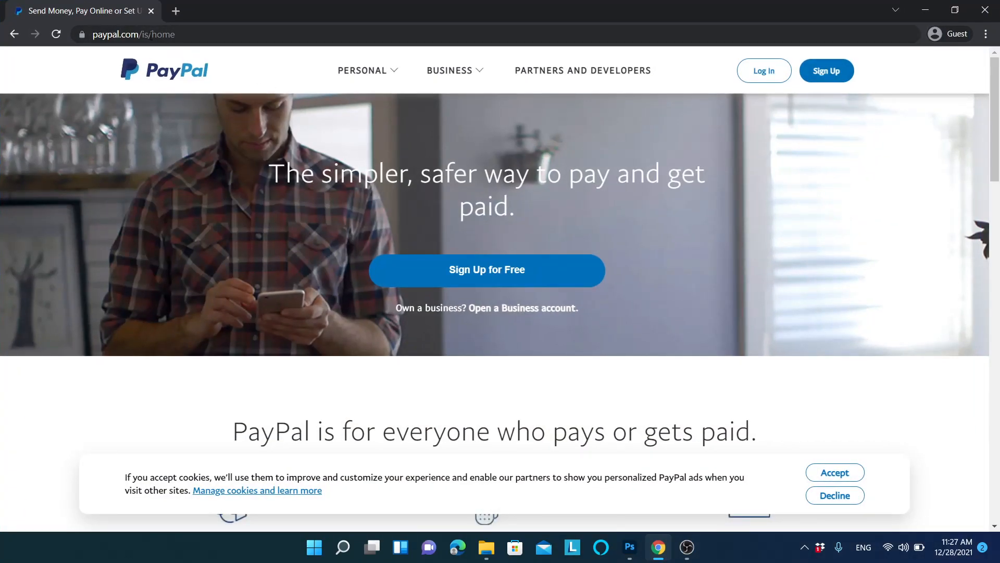
{"action": "right_click", "coordinate": [133, 34]}
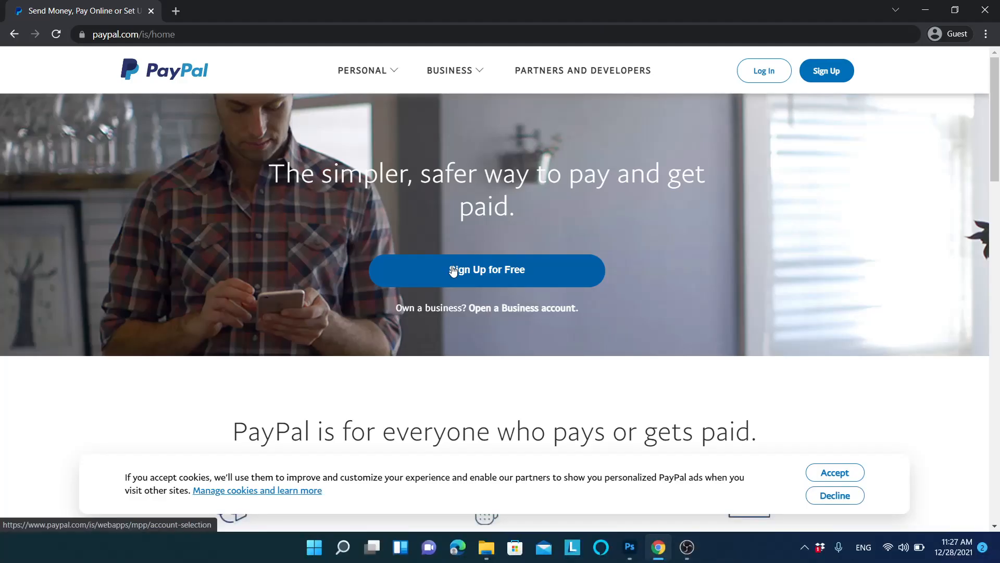
{"action": "left_click", "coordinate": [486, 269]}
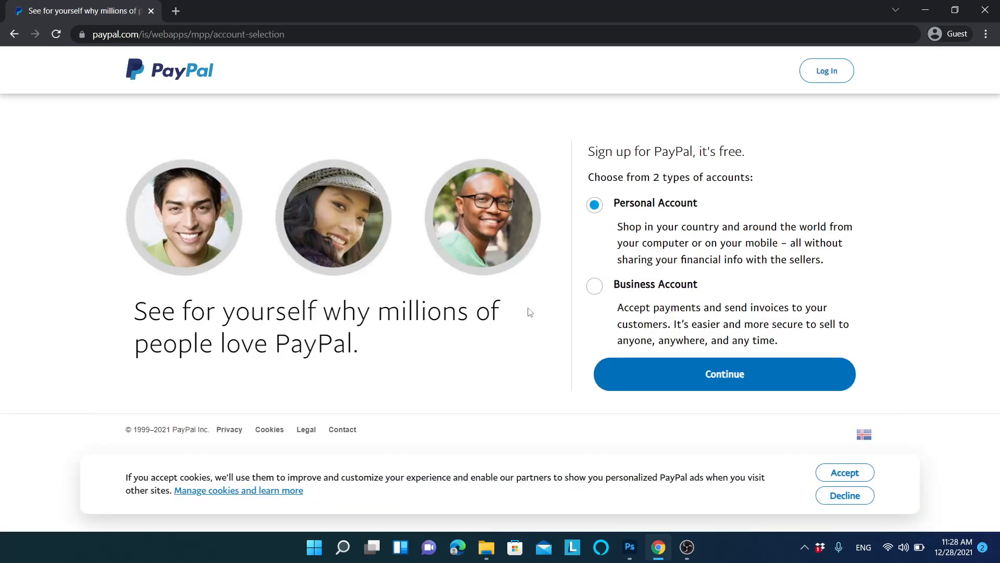
{"action": "mouse_move", "coordinate": [624, 294]}
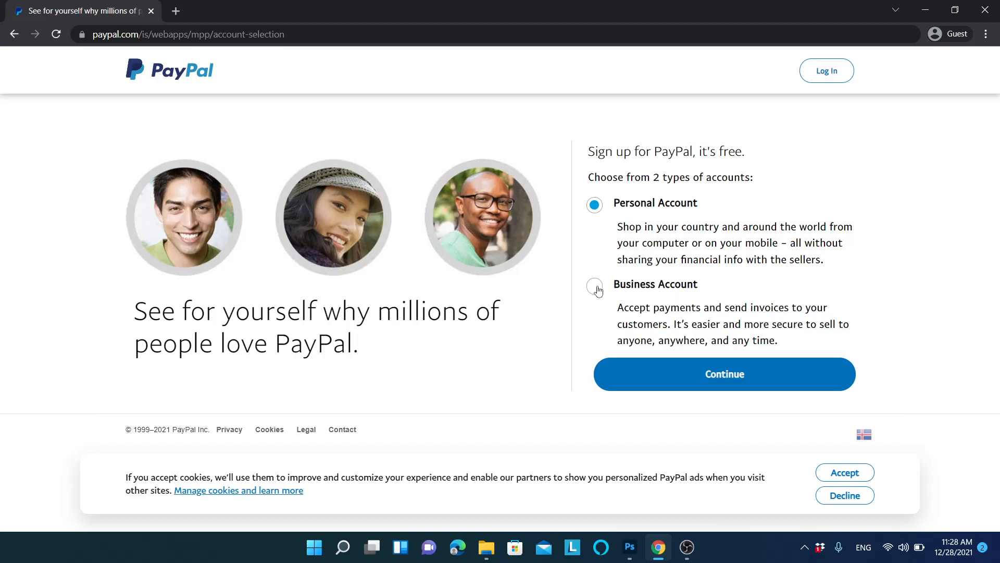
Select Business Account, accept the cookie banner, and continue.
{"action": "left_click", "coordinate": [594, 286]}
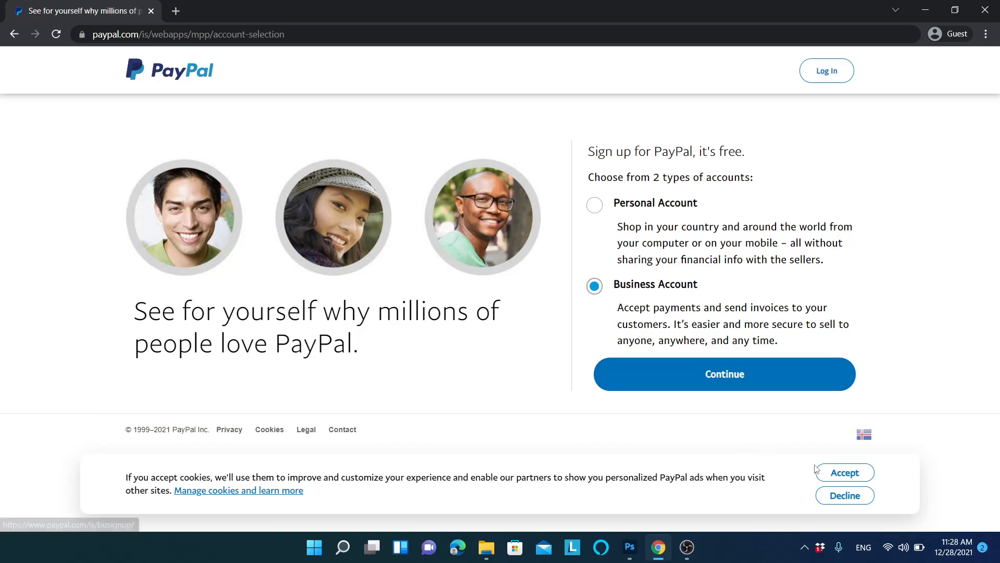
{"action": "left_click", "coordinate": [724, 374]}
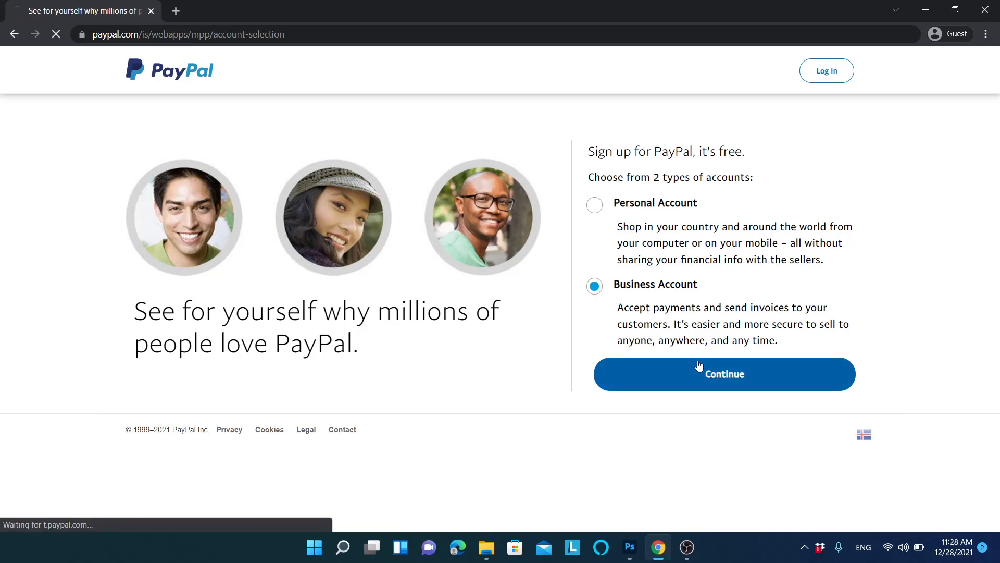
{"action": "left_click", "coordinate": [724, 374]}
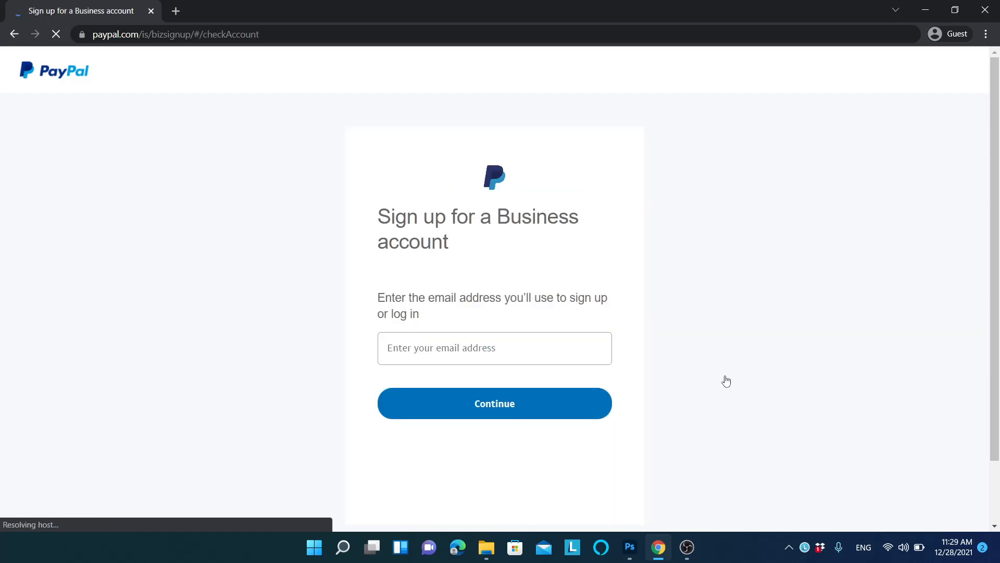
Submit a Gmail signup address and a password.
{"action": "left_click", "coordinate": [494, 348]}
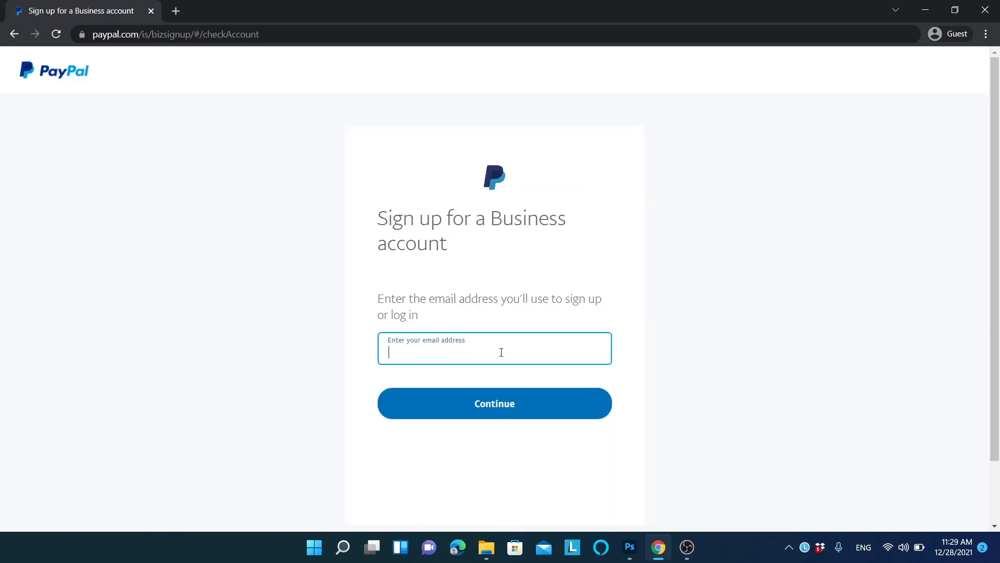
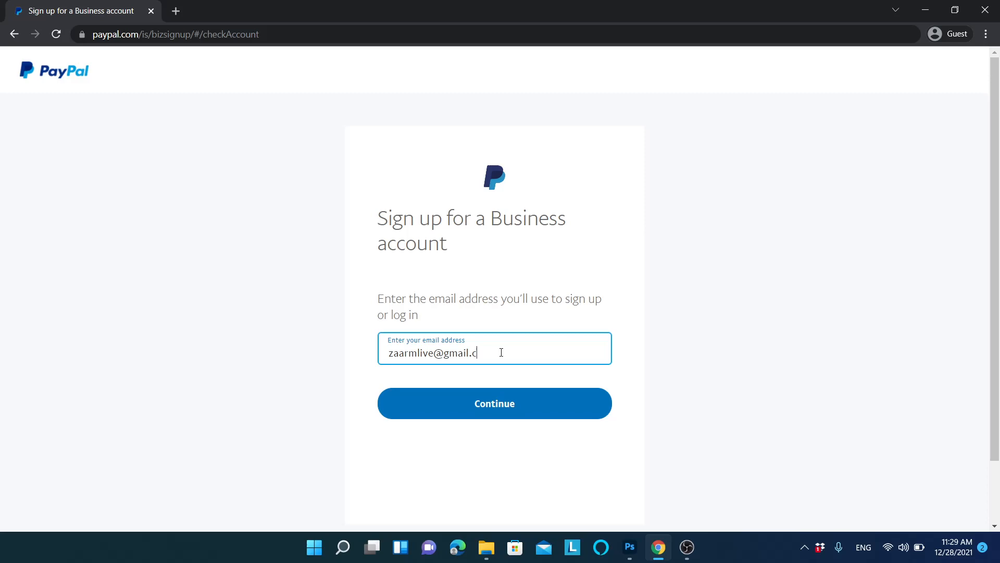
{"action": "left_click", "coordinate": [494, 403]}
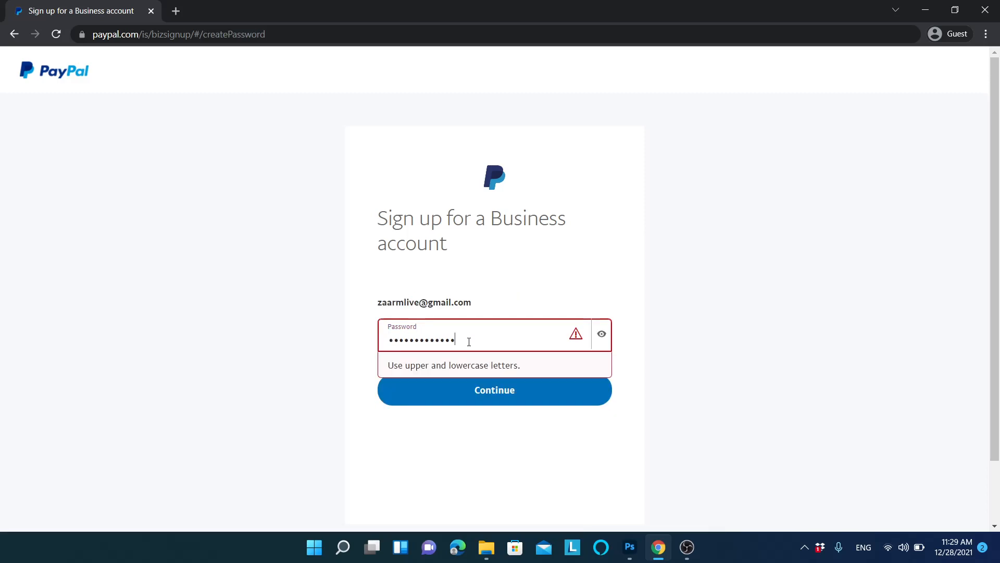
{"action": "key", "text": "Backspace"}
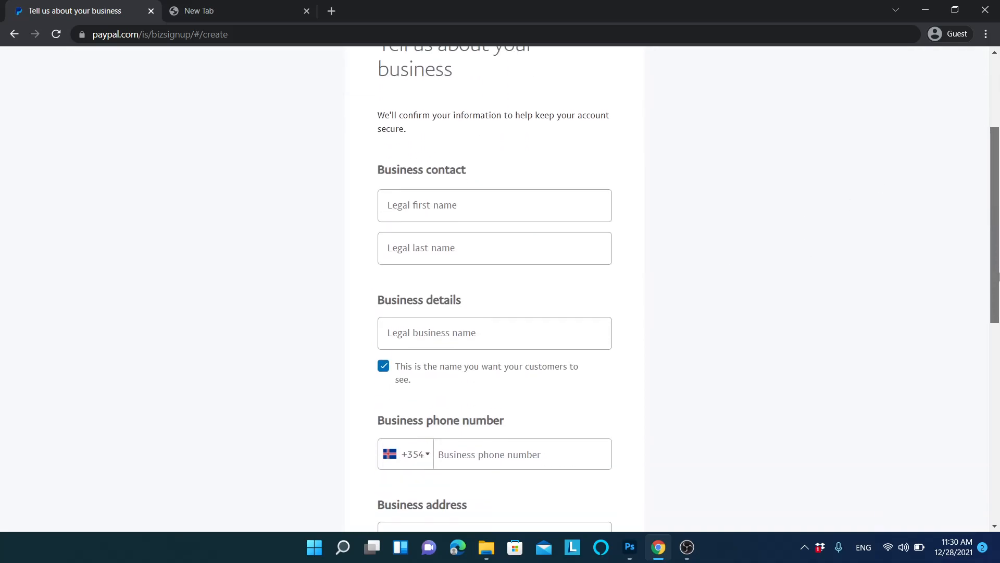
{"action": "left_click", "coordinate": [494, 194]}
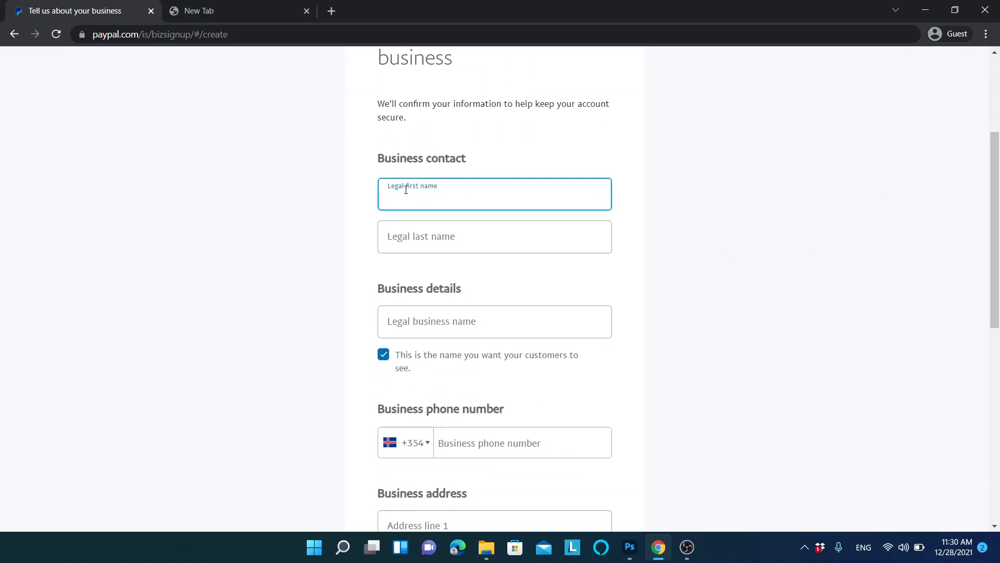
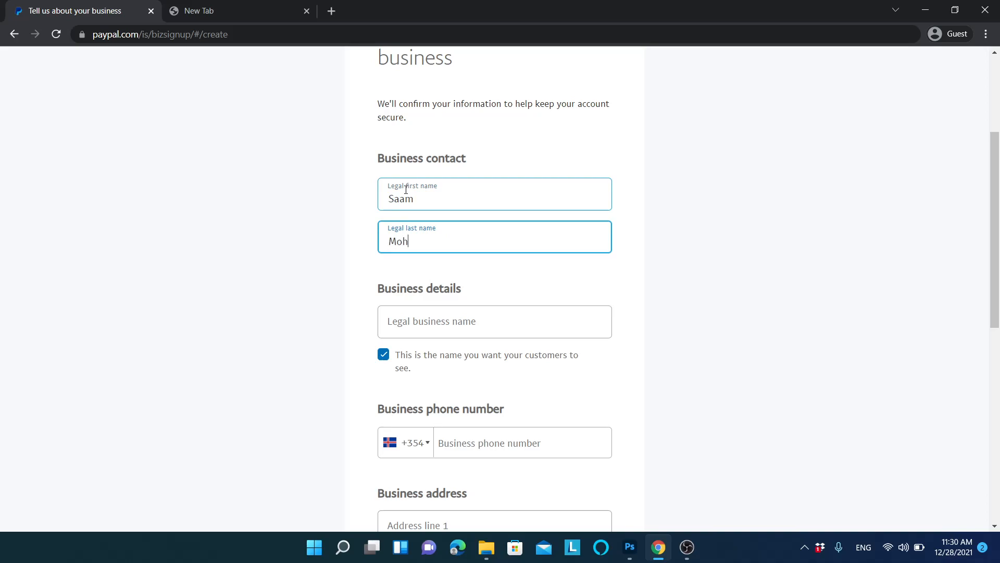
{"action": "left_click", "coordinate": [495, 321]}
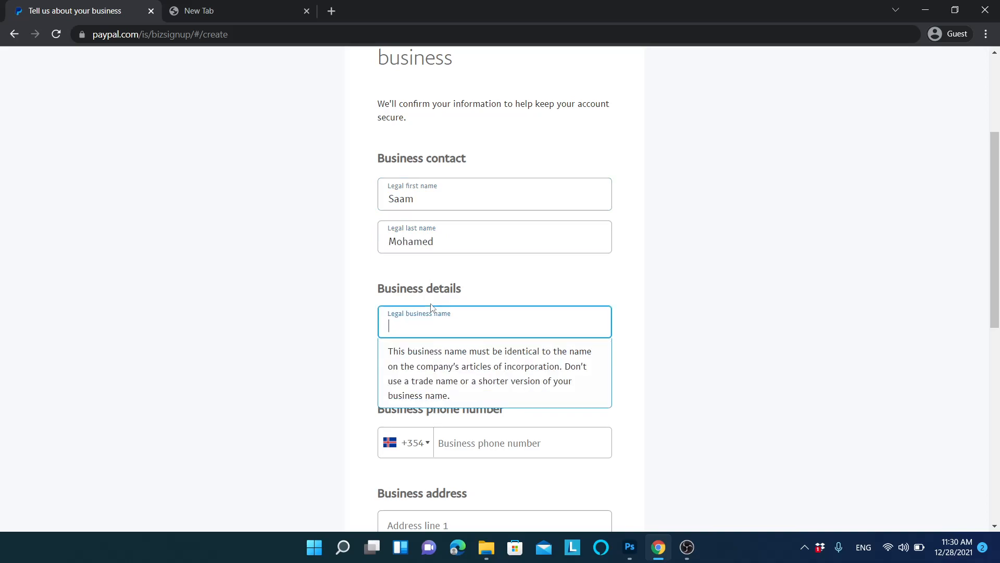
{"action": "type", "text": "M"}
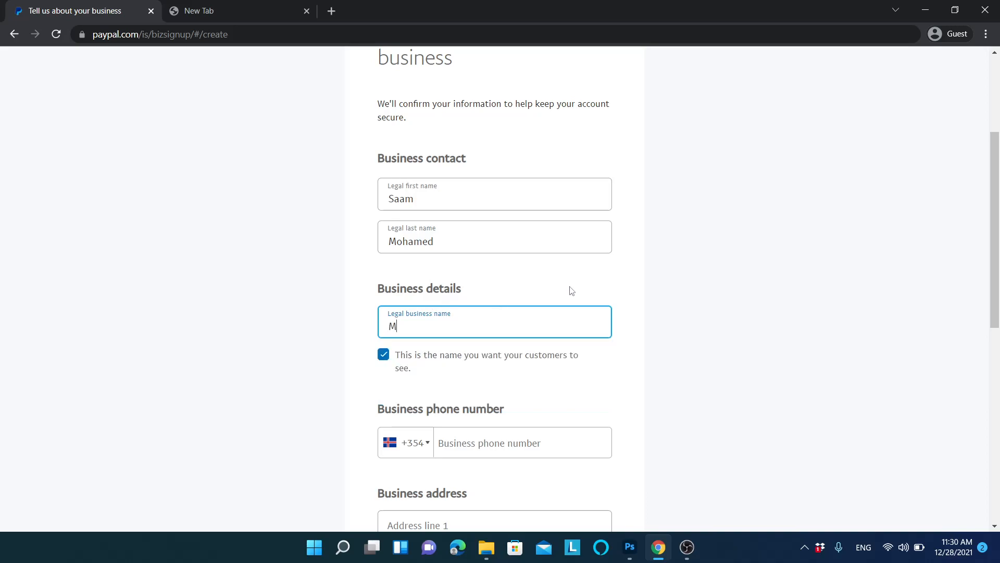
{"action": "type", "text": "Z Live"}
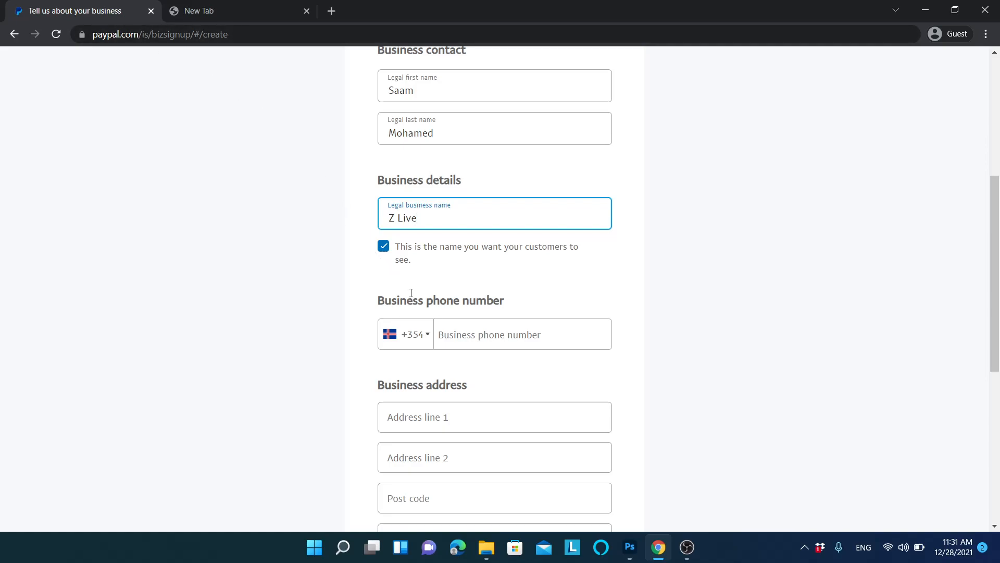
{"action": "mouse_move", "coordinate": [406, 334]}
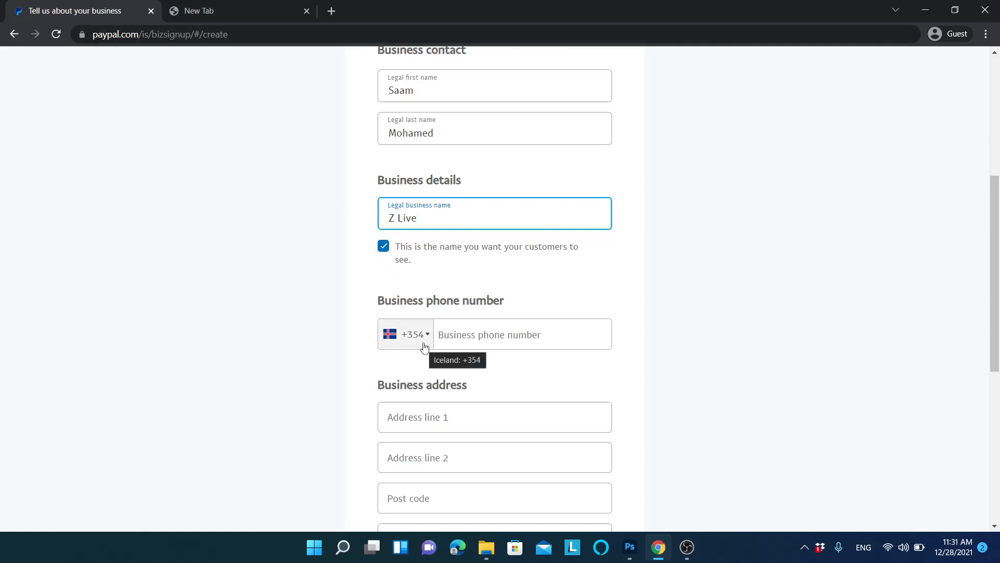
{"action": "left_click", "coordinate": [412, 334]}
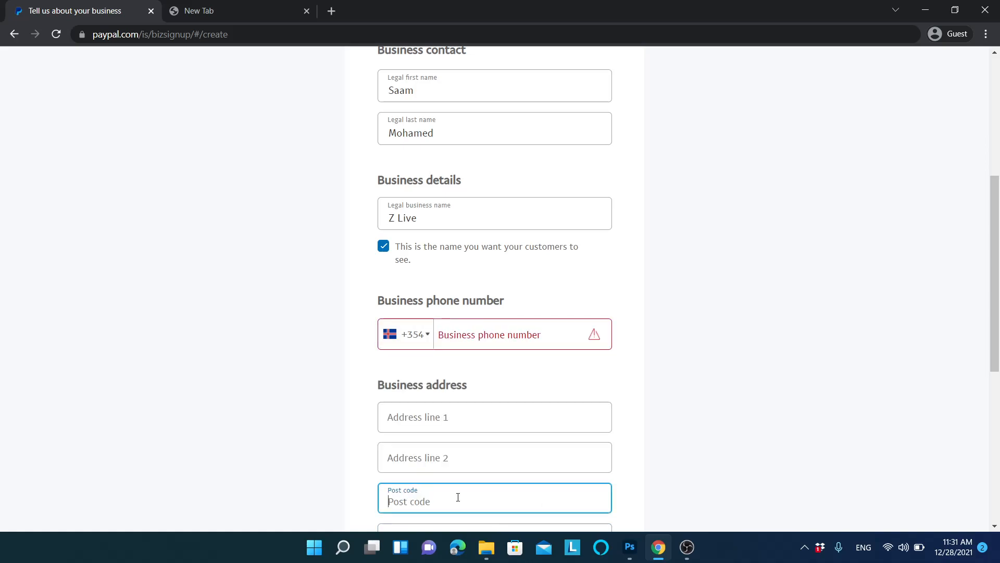
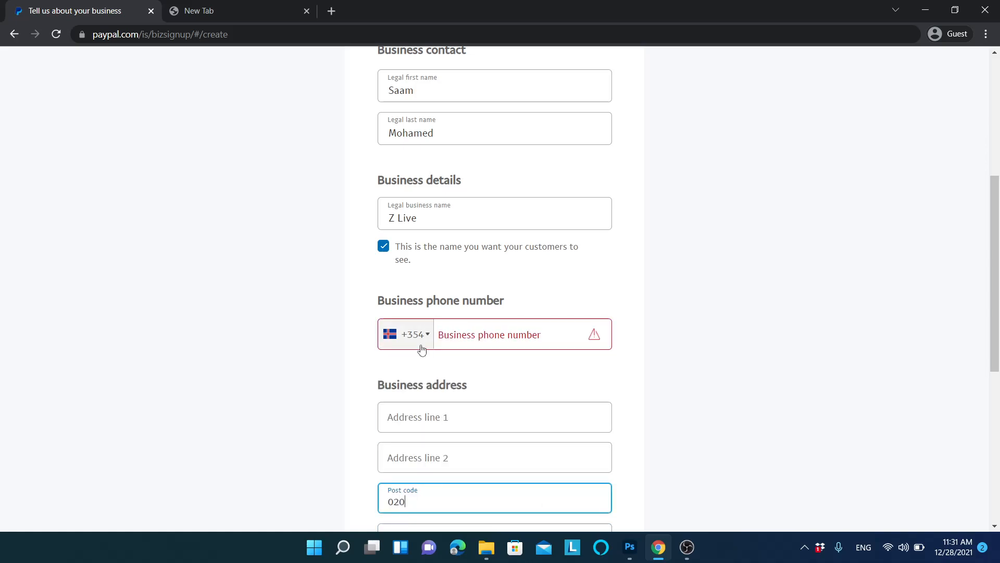
{"action": "left_click", "coordinate": [413, 333]}
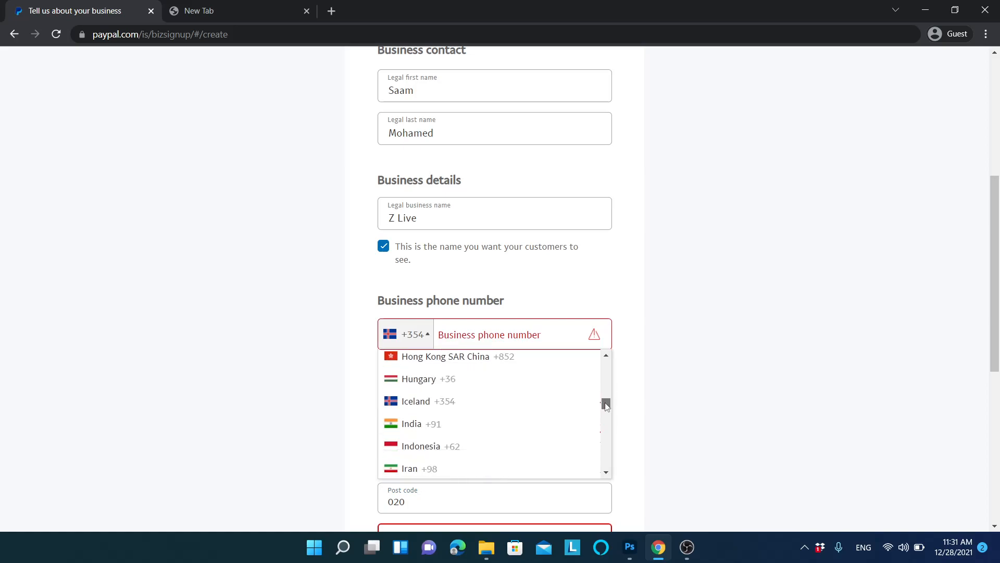
{"action": "scroll", "scroll_direction": "down", "scroll_amount": 3}
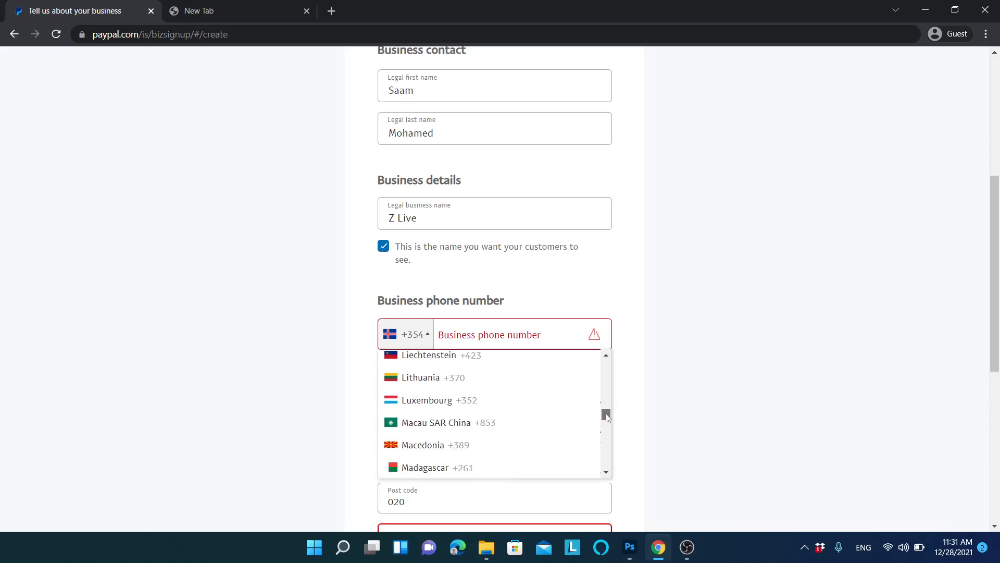
{"action": "scroll", "scroll_direction": "down", "scroll_amount": 3}
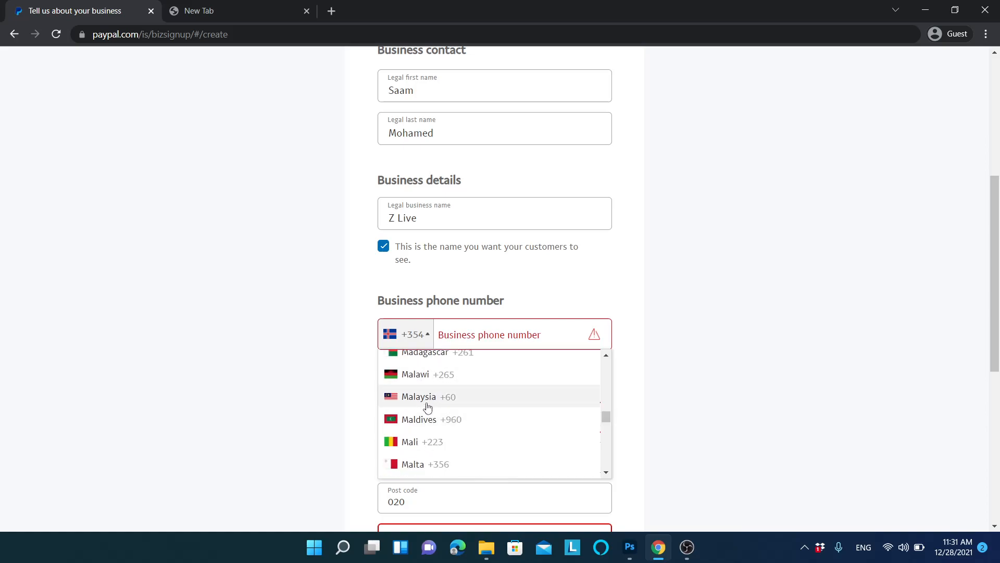
{"action": "left_click", "coordinate": [419, 419]}
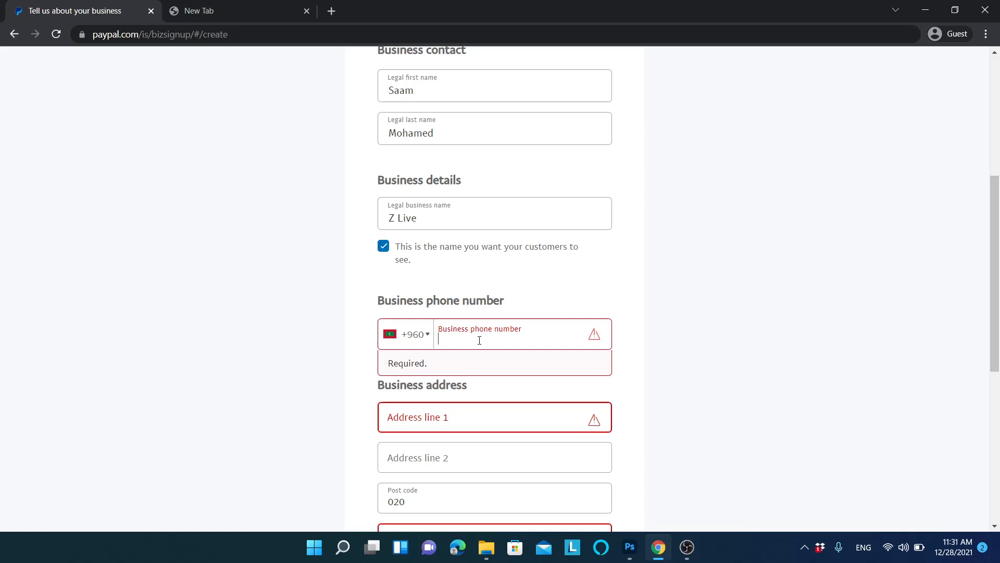
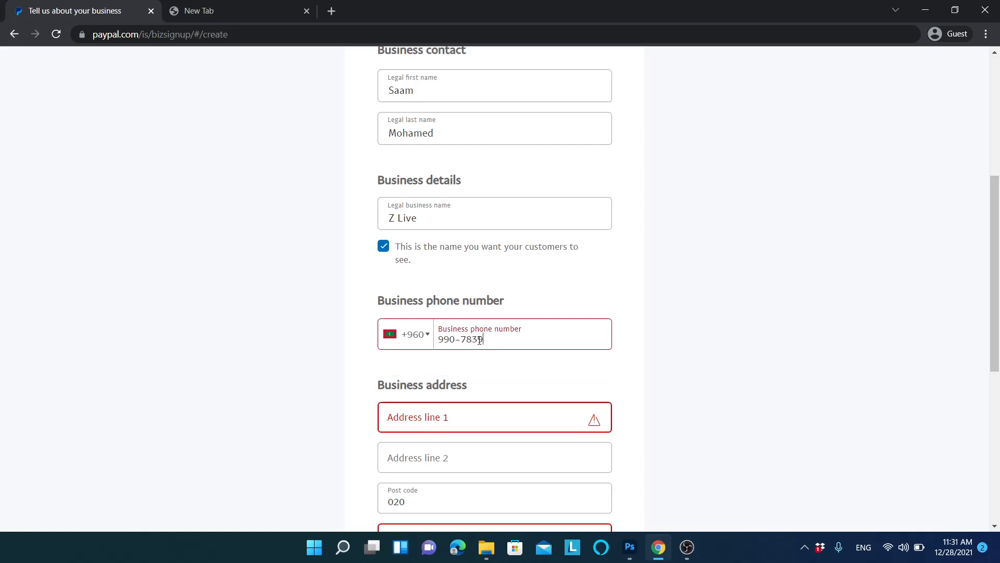
{"action": "left_click", "coordinate": [494, 417]}
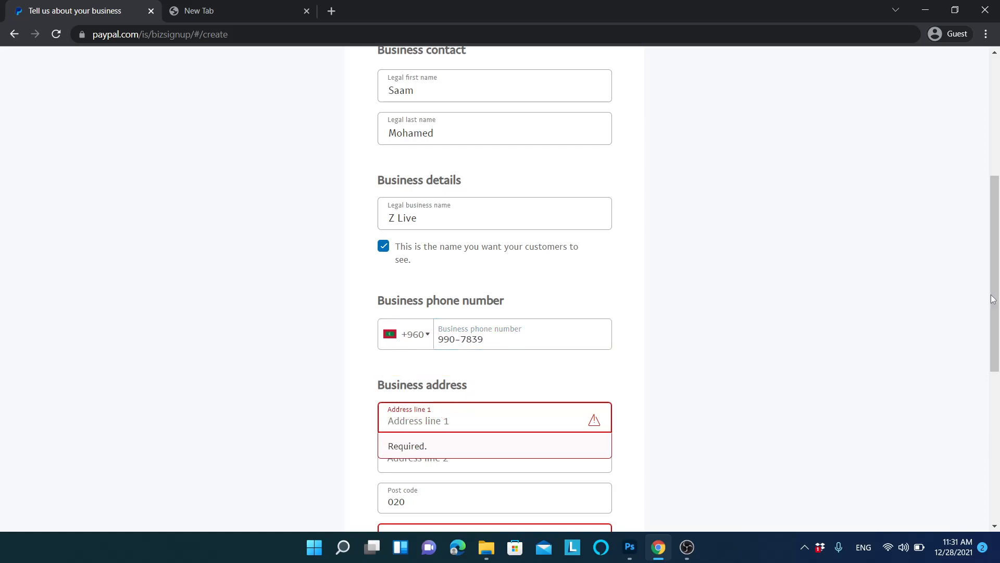
Fill address line Tulis, post code 02060 and town Nfaru.
{"action": "type", "text": "A"}
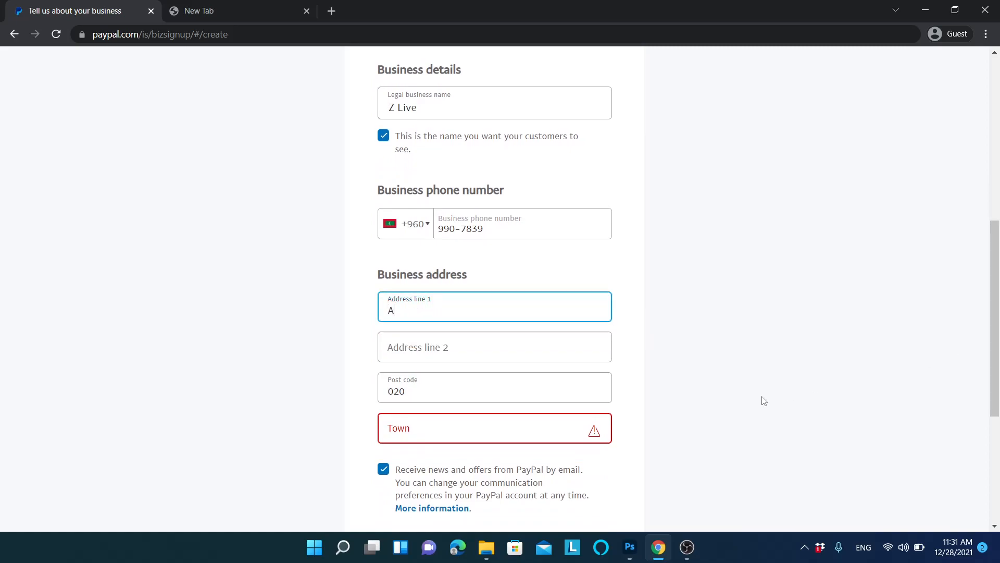
{"action": "type", "text": "dd"}
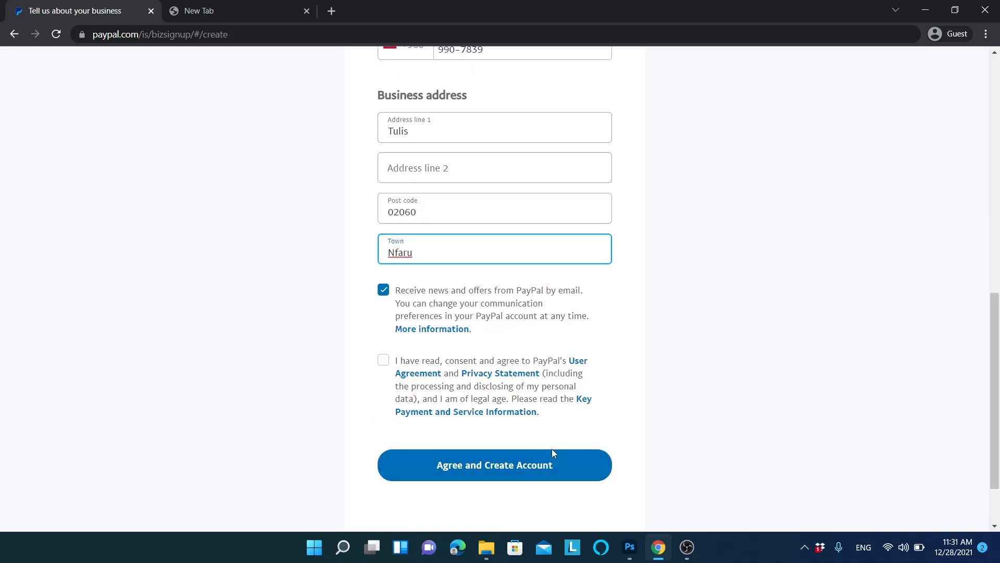
{"action": "left_click", "coordinate": [384, 360]}
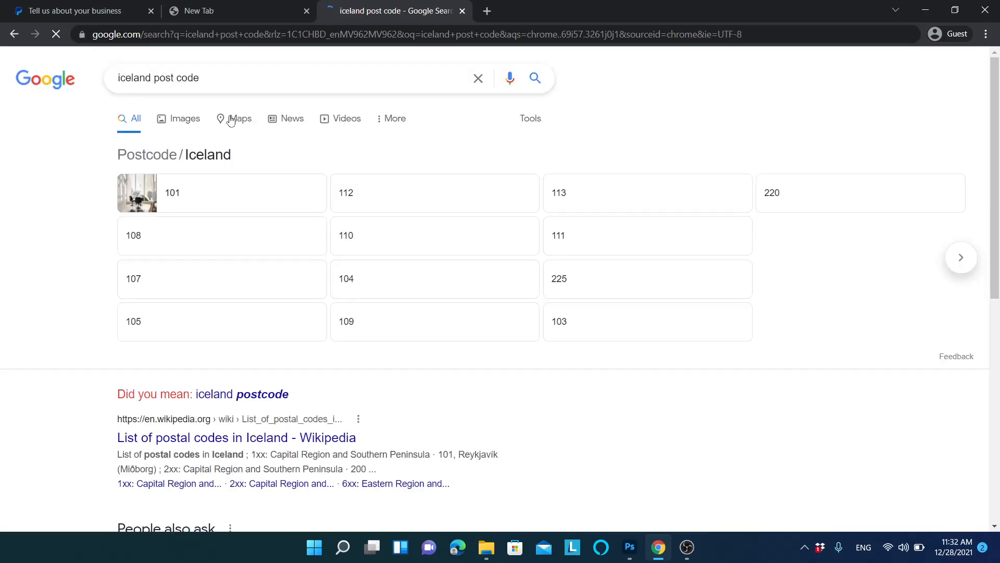
Replace the post code with 101 and submit via Agree and Create Account.
{"action": "left_click", "coordinate": [73, 11]}
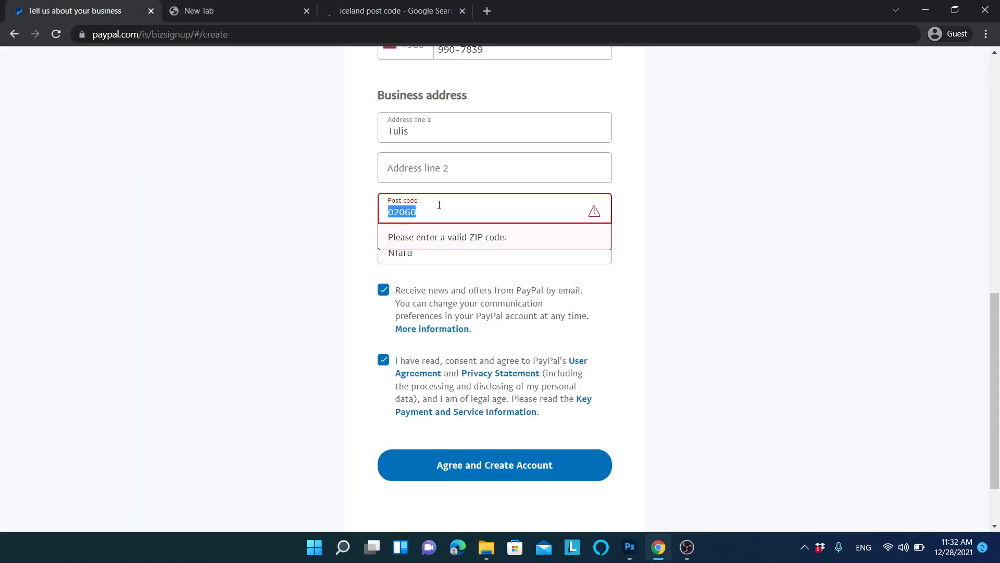
{"action": "type", "text": "101"}
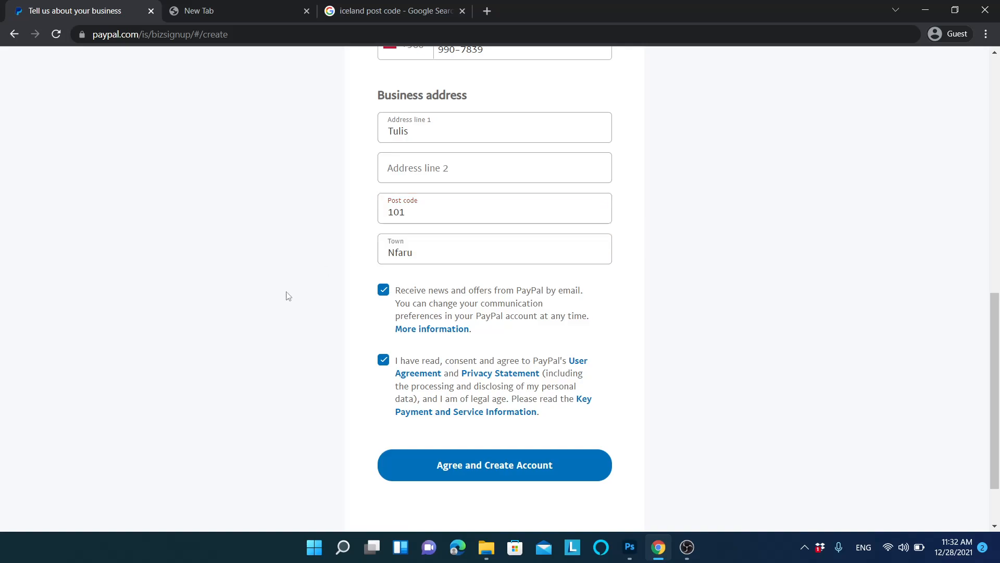
{"action": "left_click", "coordinate": [493, 464]}
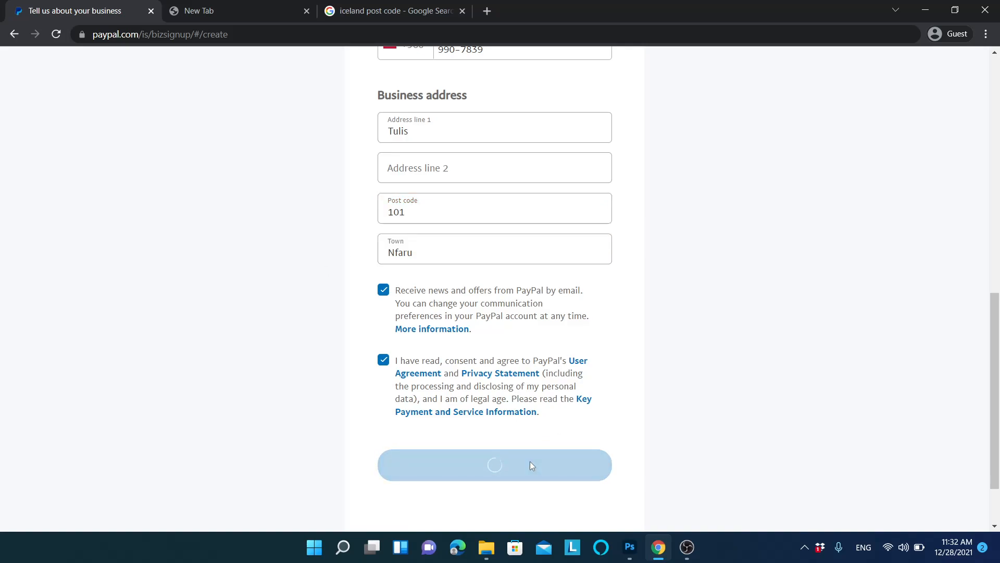
Return to the signup form and set the business type to Individual.
{"action": "left_click", "coordinate": [494, 464]}
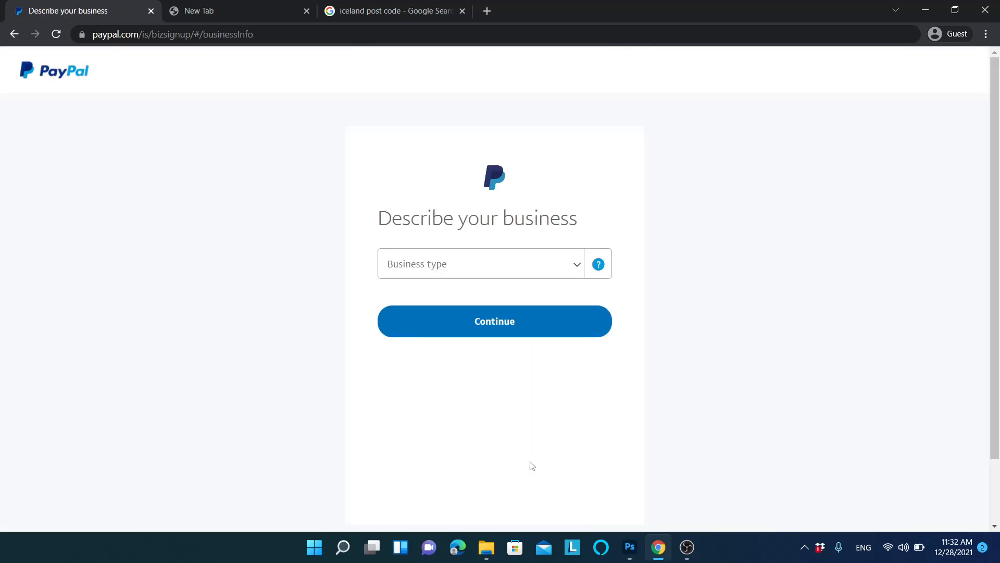
{"action": "left_click", "coordinate": [392, 11]}
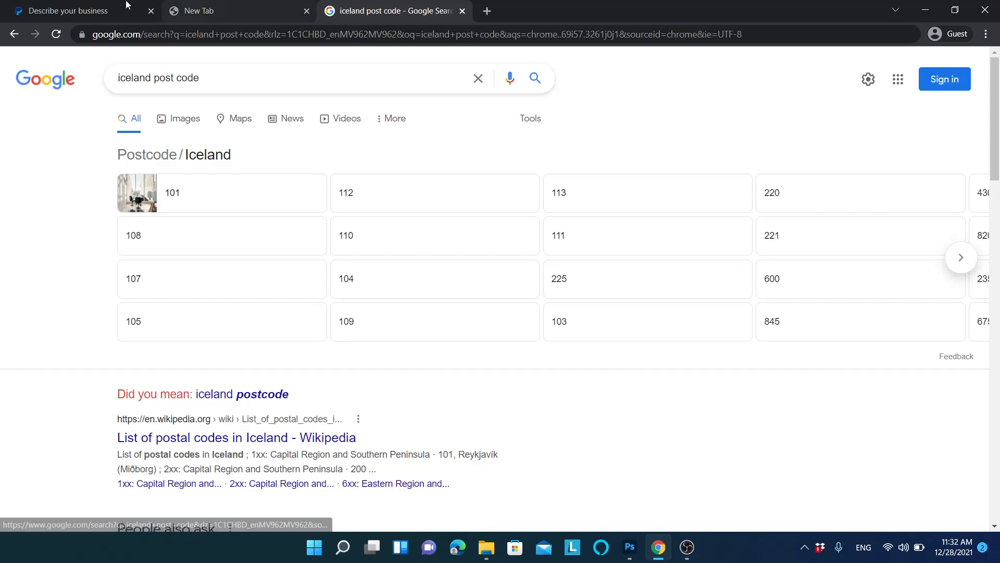
{"action": "left_click", "coordinate": [64, 11]}
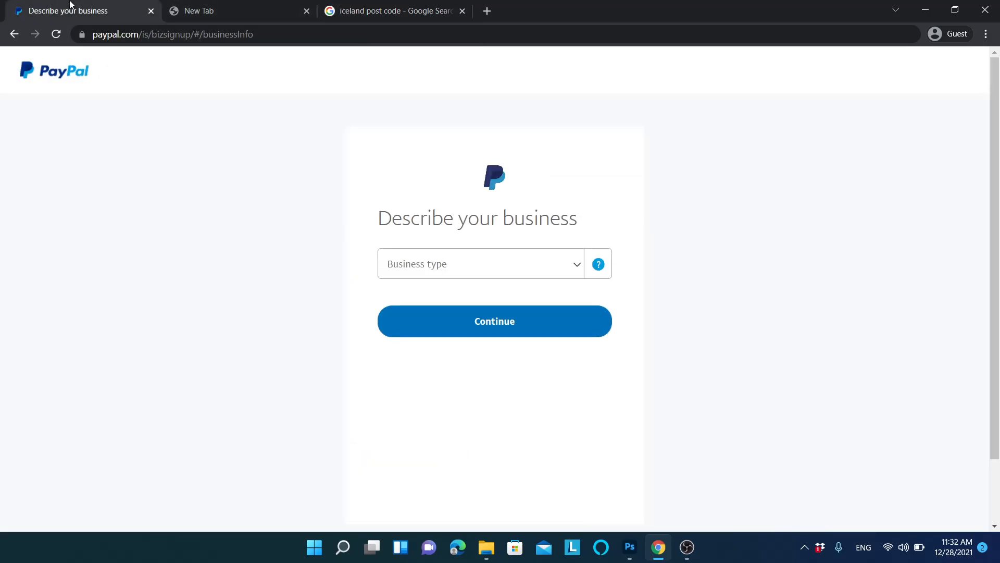
{"action": "left_click", "coordinate": [480, 264]}
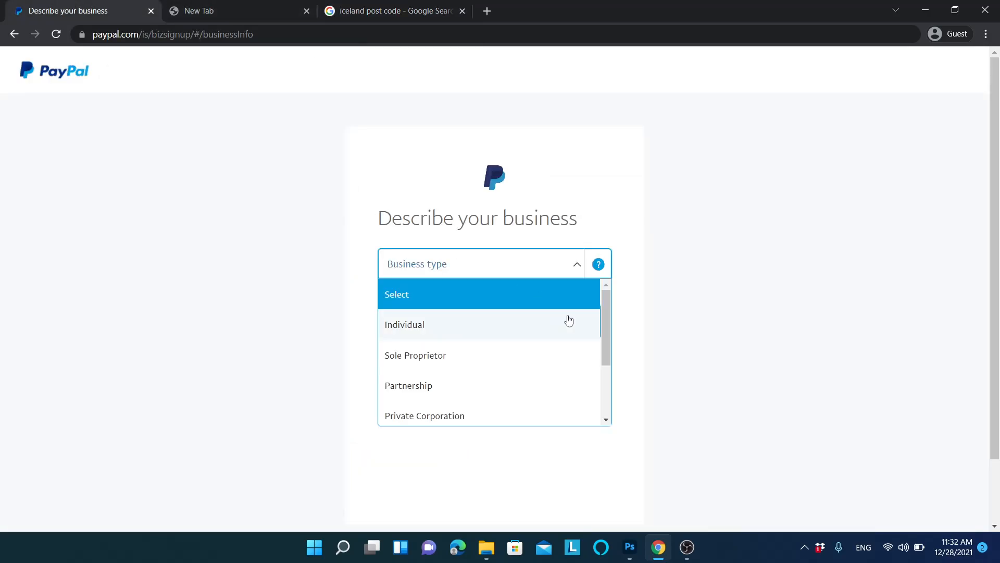
{"action": "scroll", "scroll_direction": "down", "scroll_amount": 3}
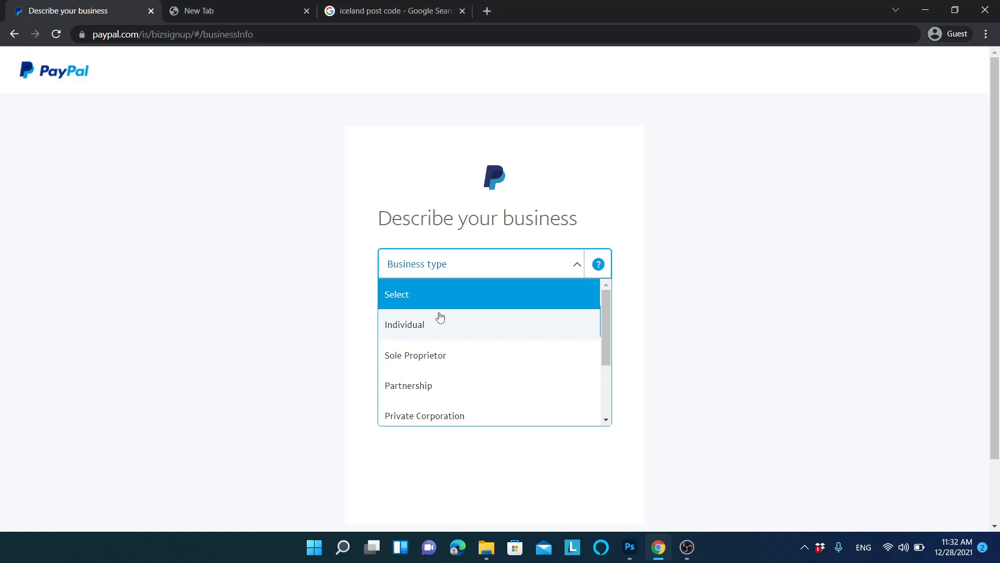
{"action": "left_click", "coordinate": [405, 324]}
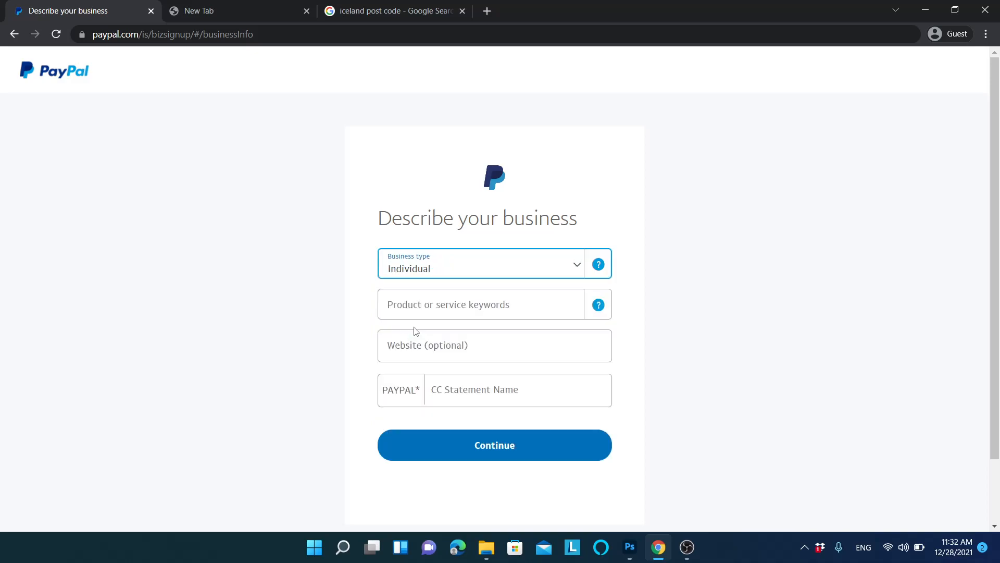
Choose Computer Software Stores, enter statement name ZLIVE, and continue.
{"action": "type", "text": "CO"}
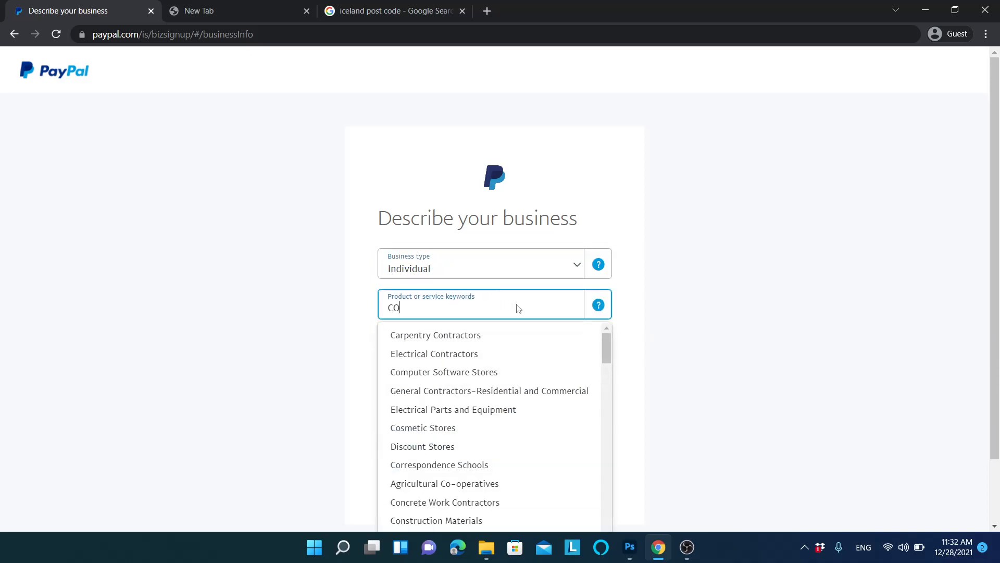
{"action": "left_click", "coordinate": [443, 372]}
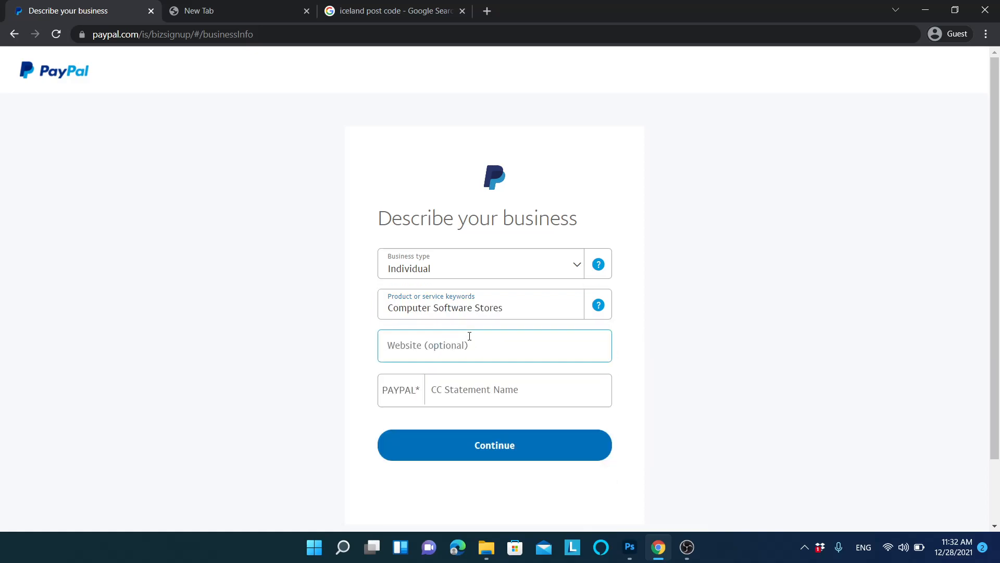
{"action": "left_click", "coordinate": [516, 390]}
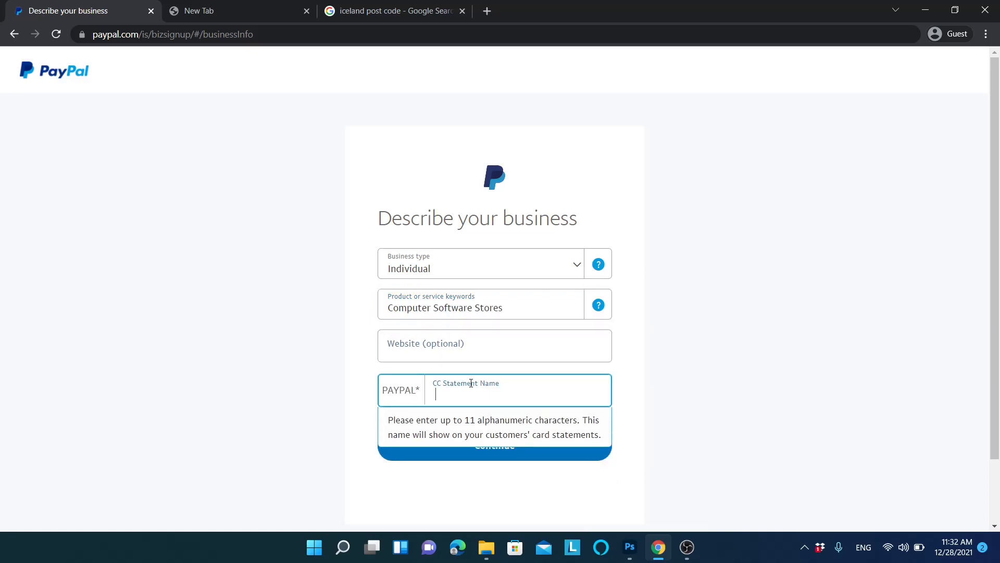
{"action": "type", "text": "ZLIVE"}
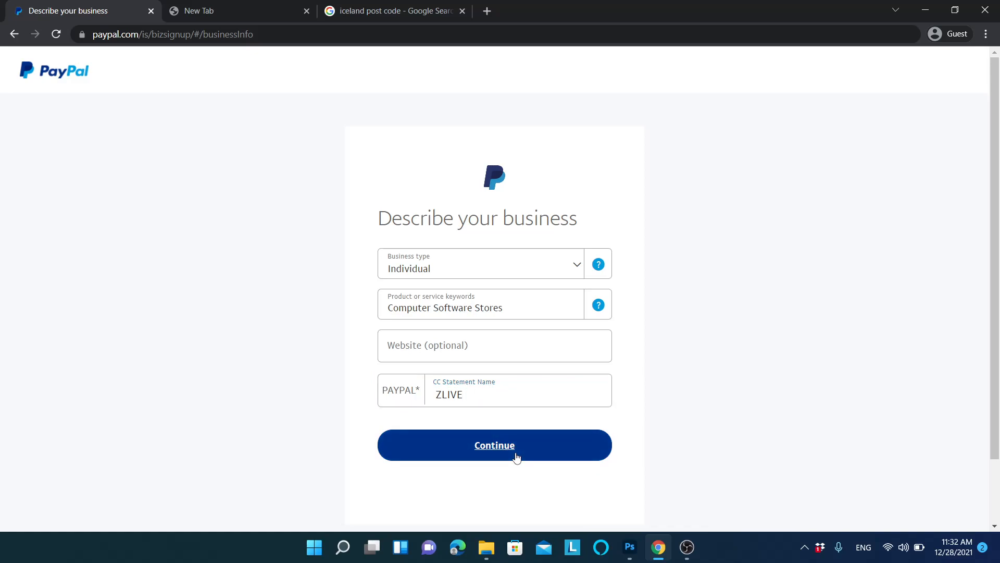
{"action": "left_click", "coordinate": [494, 445]}
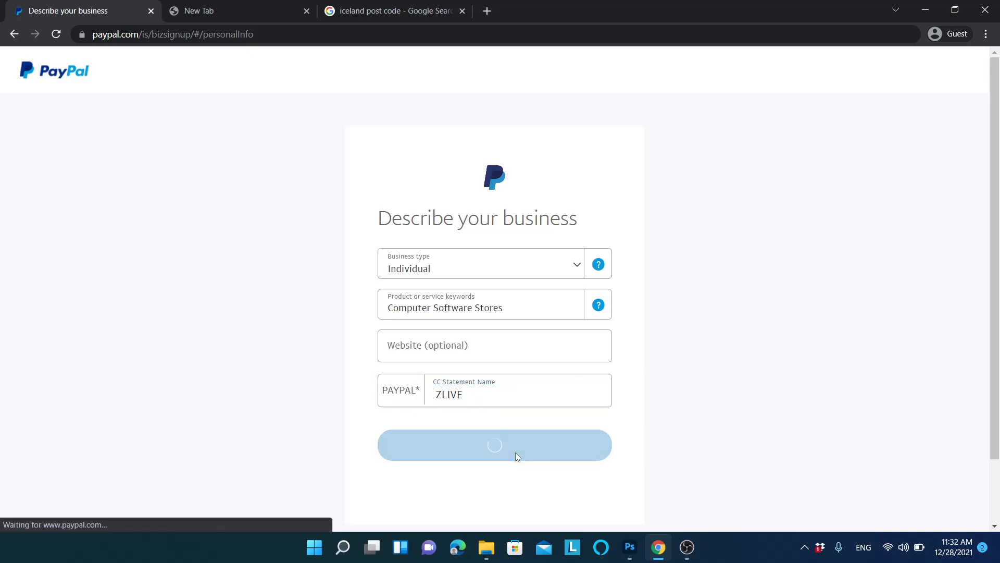
Choose Maldives as nationality on the personal details form.
{"action": "left_click", "coordinate": [494, 445]}
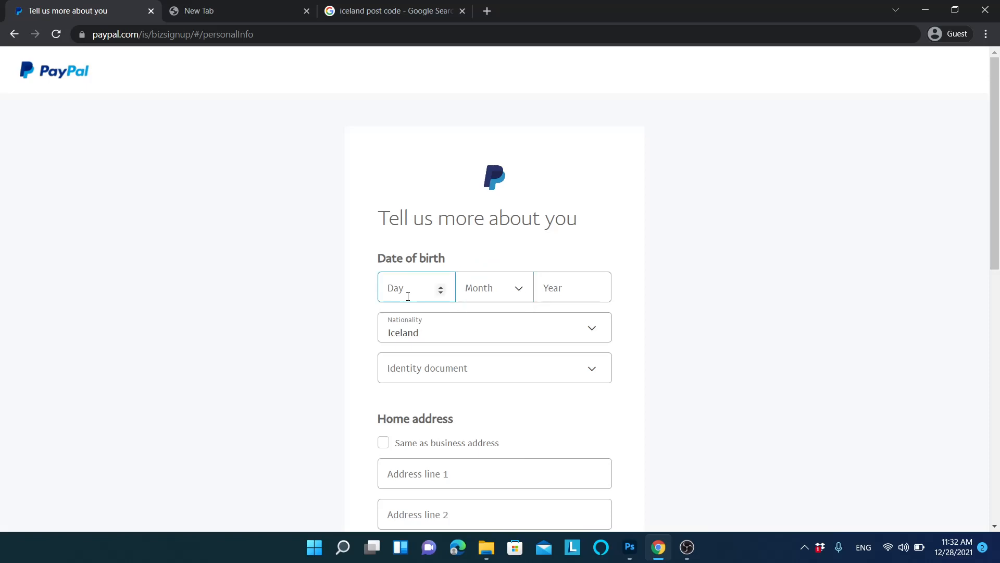
{"action": "left_click", "coordinate": [414, 287]}
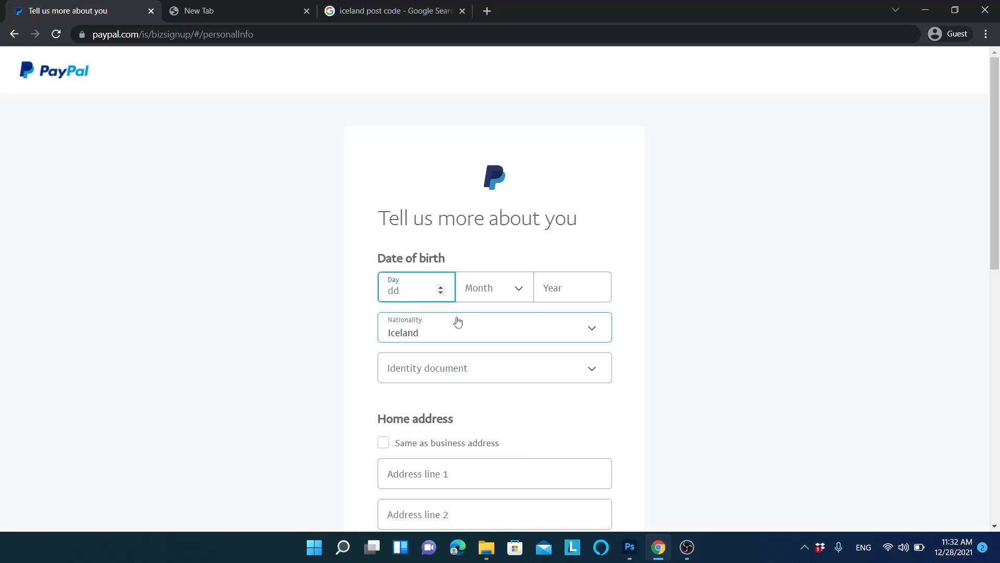
{"action": "scroll", "scroll_direction": "down", "scroll_amount": 3}
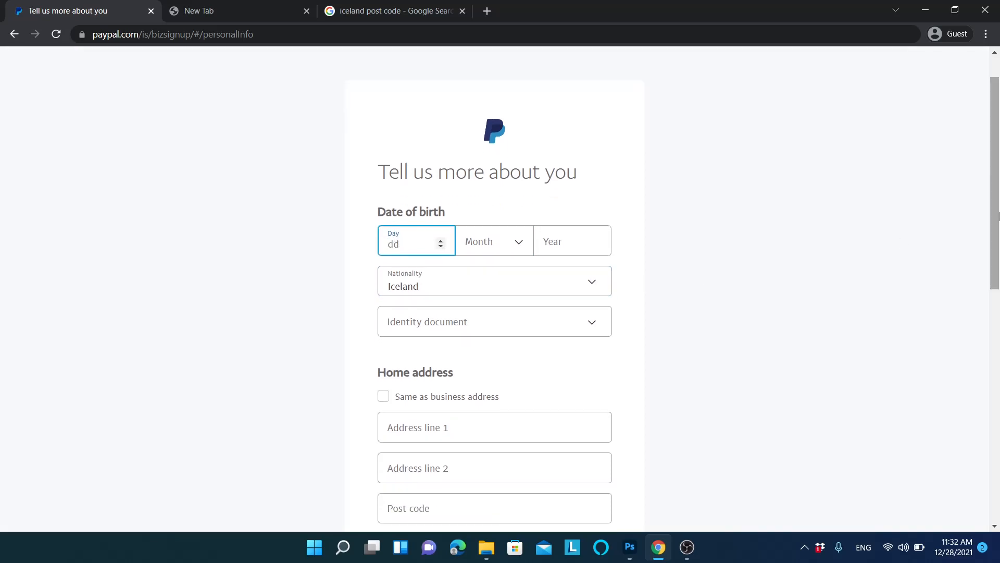
{"action": "left_click", "coordinate": [493, 286]}
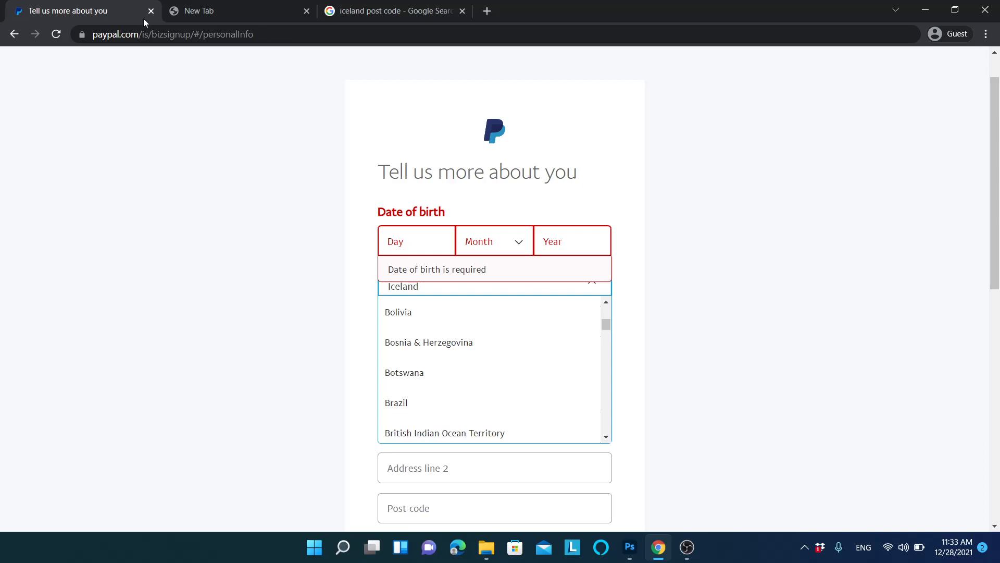
{"action": "mouse_move", "coordinate": [605, 325]}
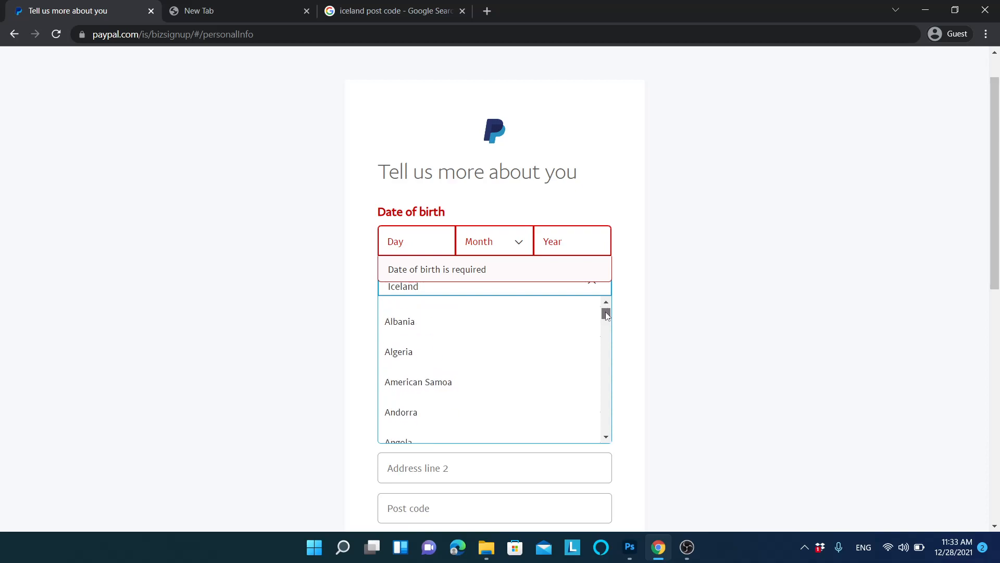
{"action": "left_click_drag", "start_coordinate": [604, 313], "coordinate": [604, 370]}
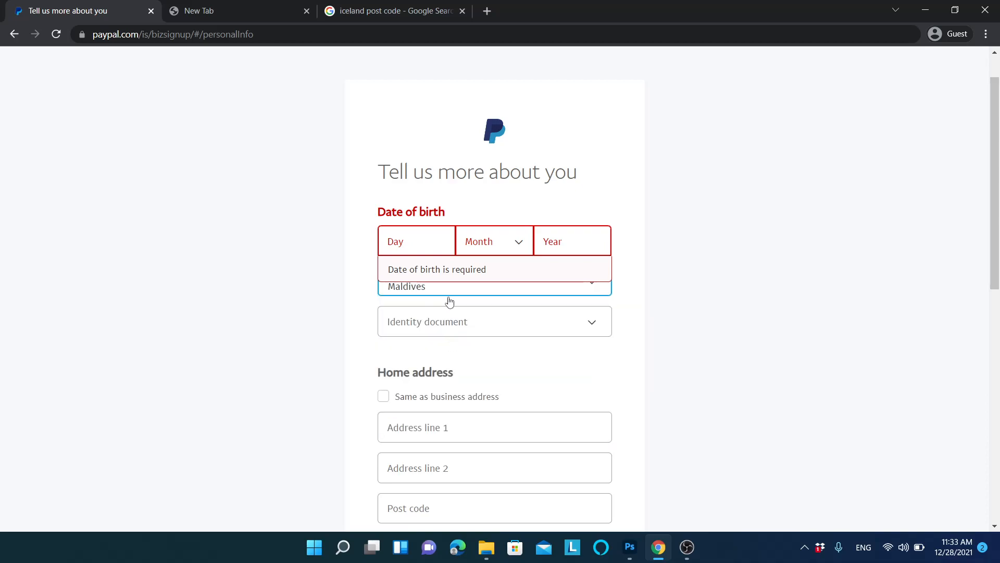
{"action": "left_click", "coordinate": [494, 321]}
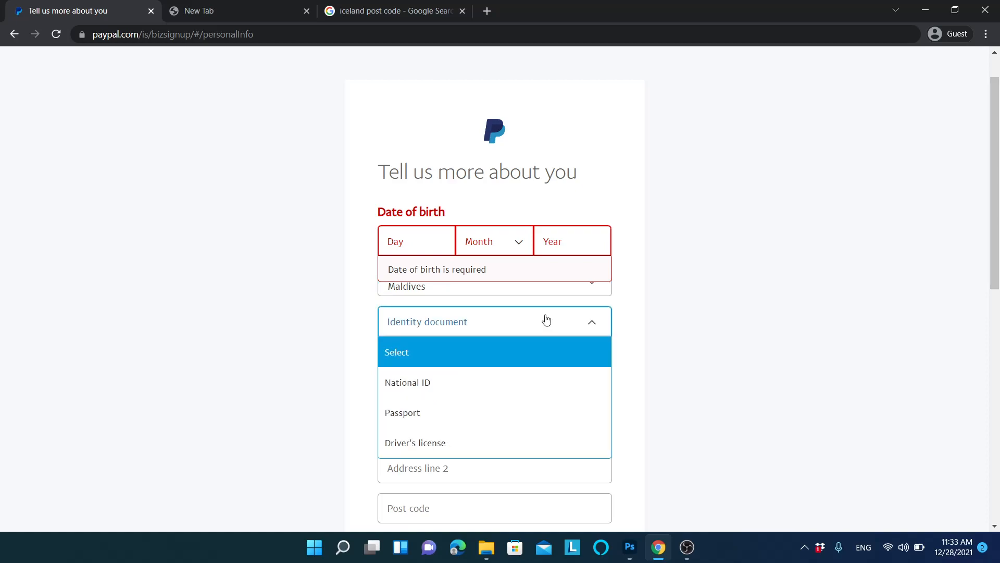
{"action": "left_click", "coordinate": [408, 382]}
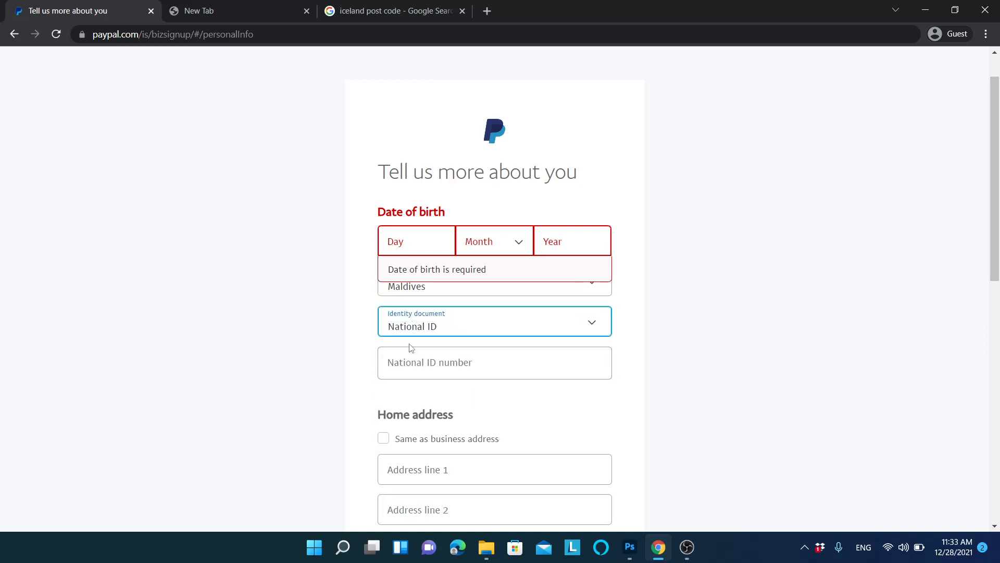
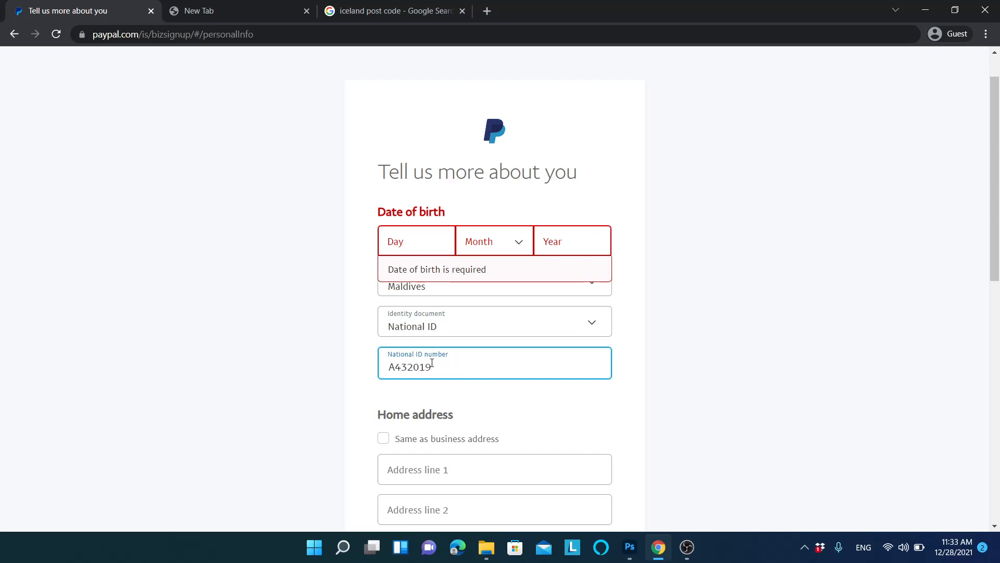
{"action": "scroll", "scroll_direction": "down", "scroll_amount": 3}
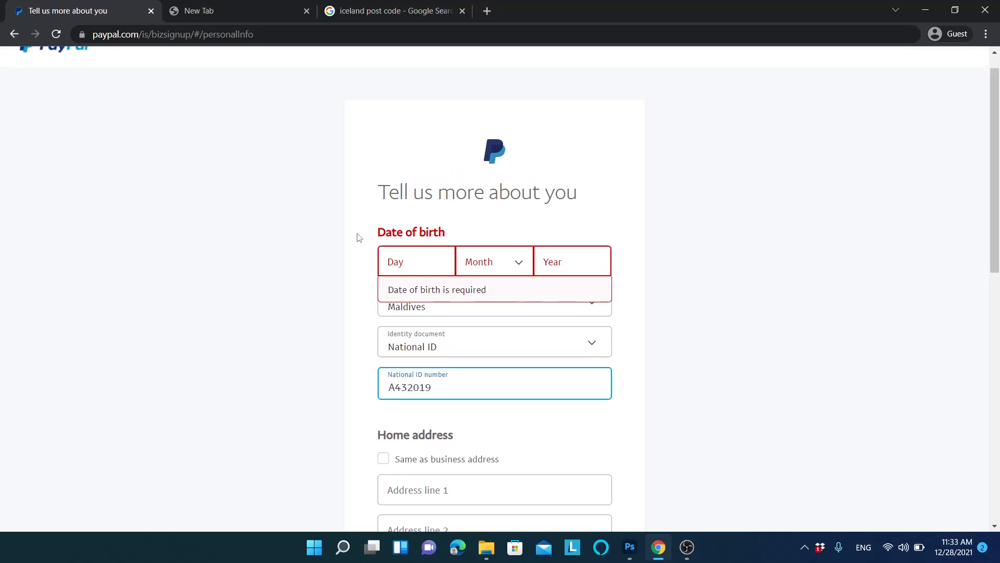
{"action": "type", "text": "17"}
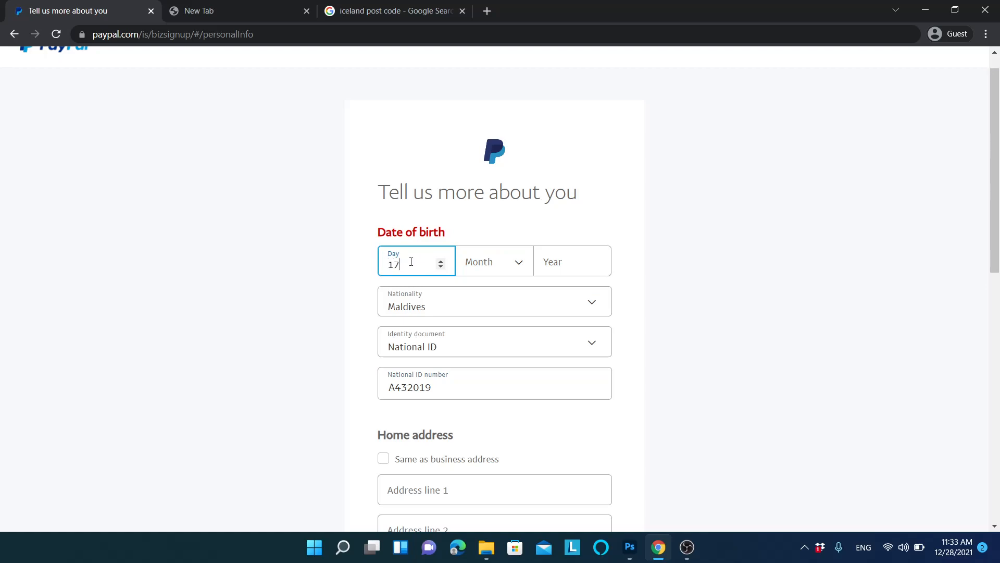
{"action": "left_click", "coordinate": [494, 261]}
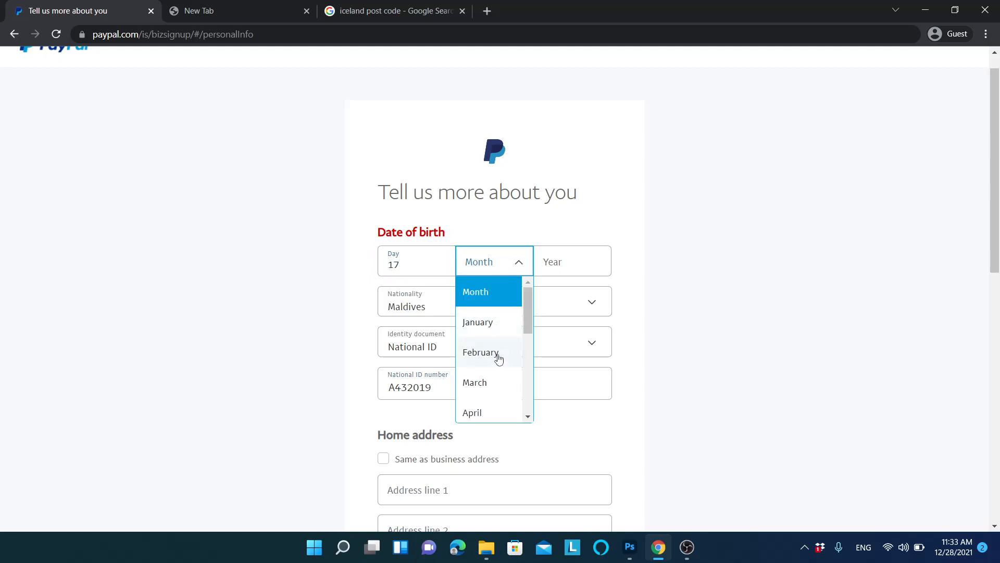
{"action": "left_click", "coordinate": [480, 353]}
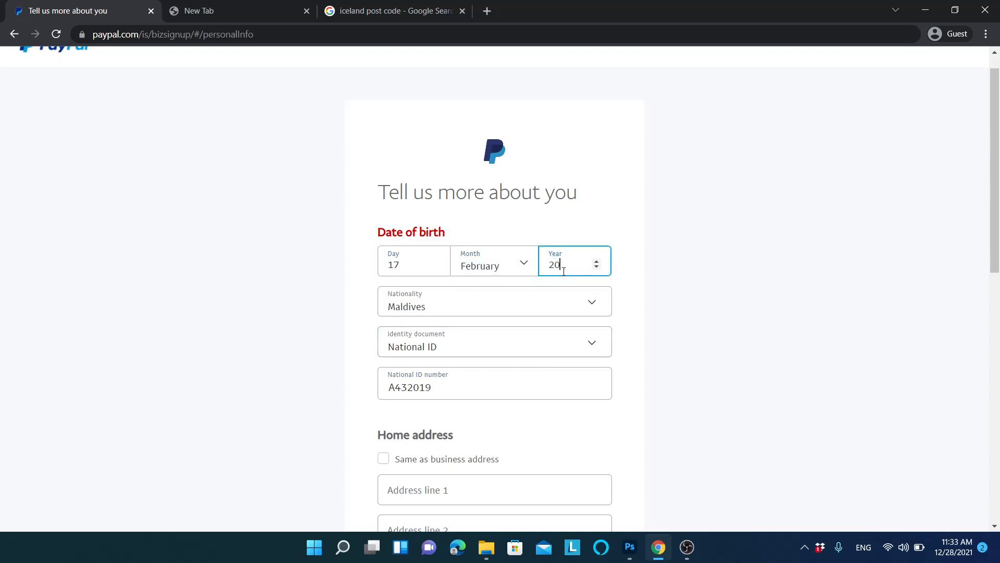
Reuse the business address and phone, then submit the personal details.
{"action": "scroll", "scroll_direction": "down", "scroll_amount": 3}
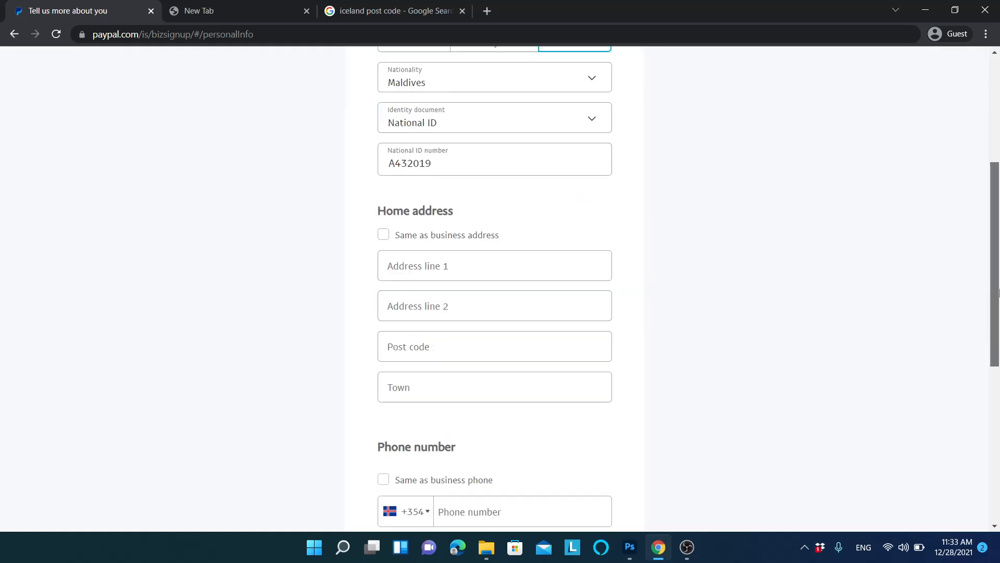
{"action": "left_click", "coordinate": [383, 234]}
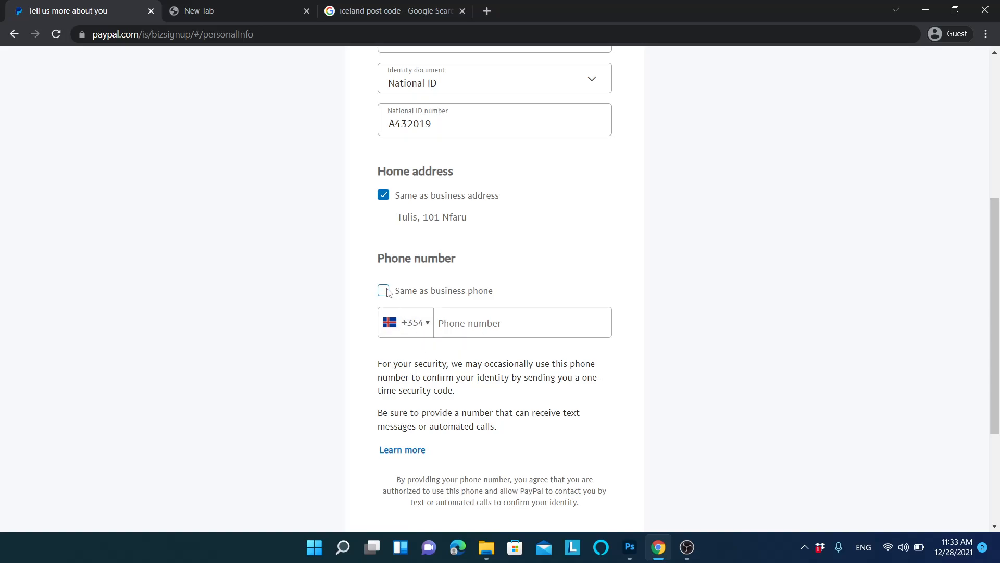
{"action": "left_click", "coordinate": [384, 290]}
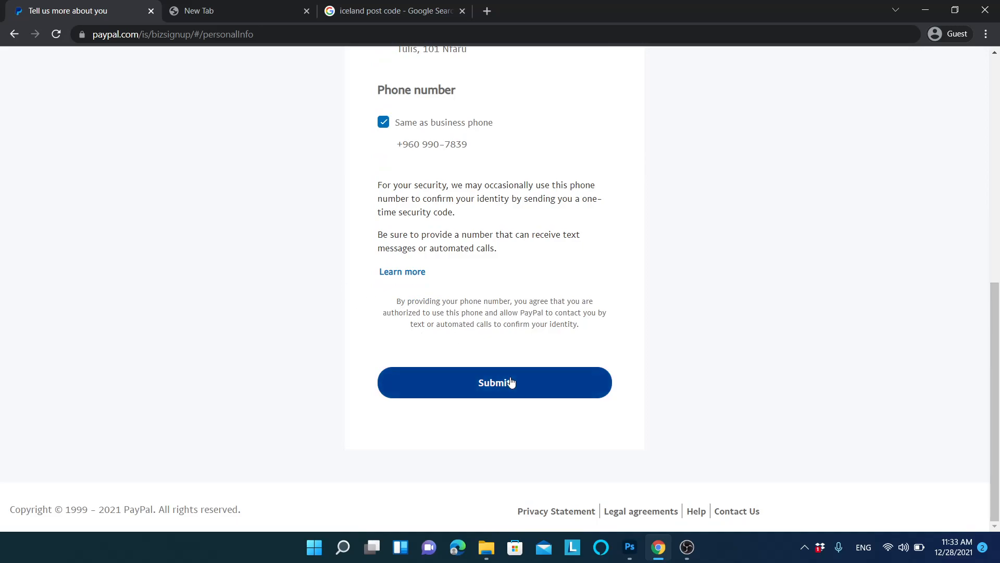
{"action": "left_click", "coordinate": [494, 382]}
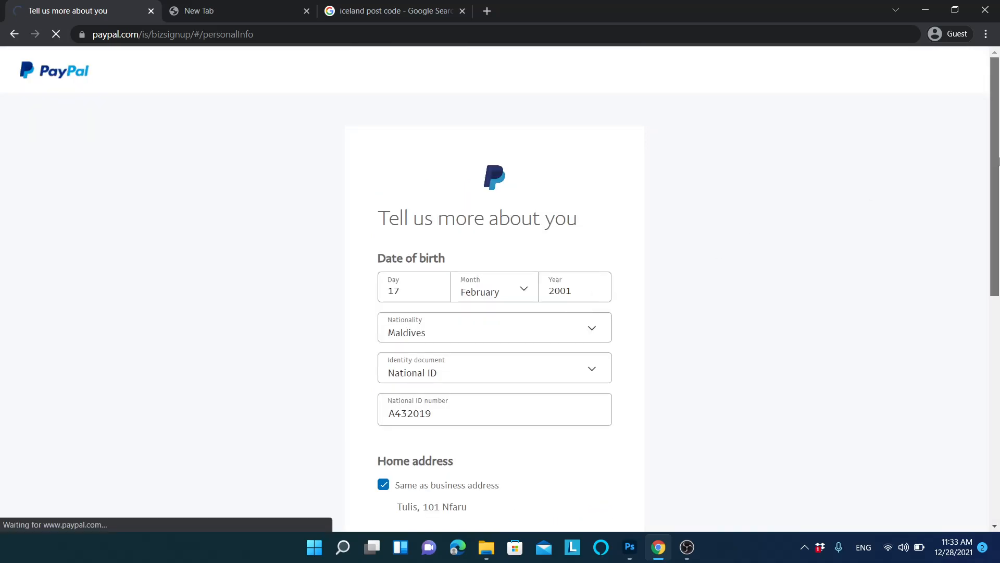
Dismiss the welcome popup and return to the Z Live account's PayPal dashboard tab.
{"action": "scroll", "scroll_direction": "down", "scroll_amount": 3}
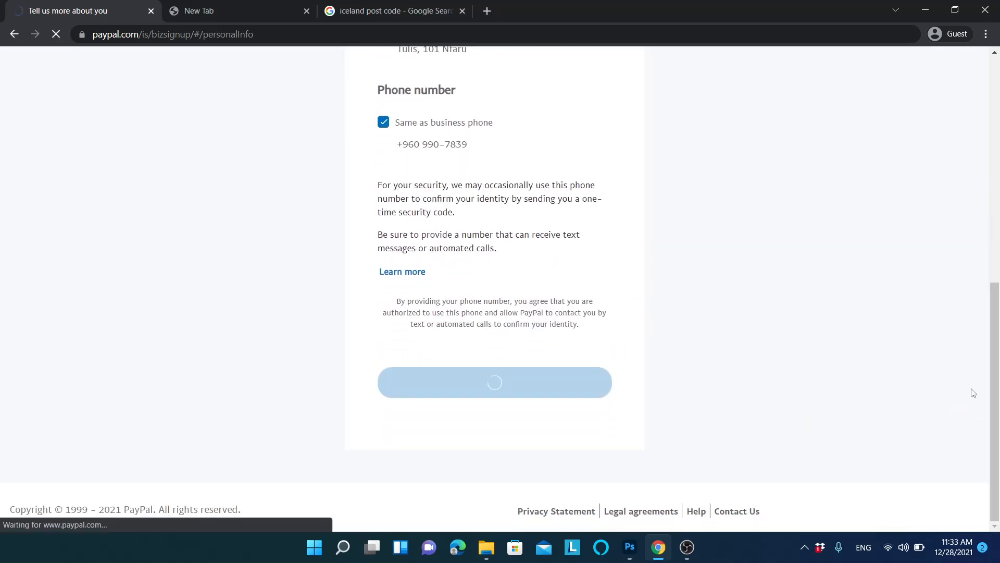
{"action": "left_click", "coordinate": [494, 382]}
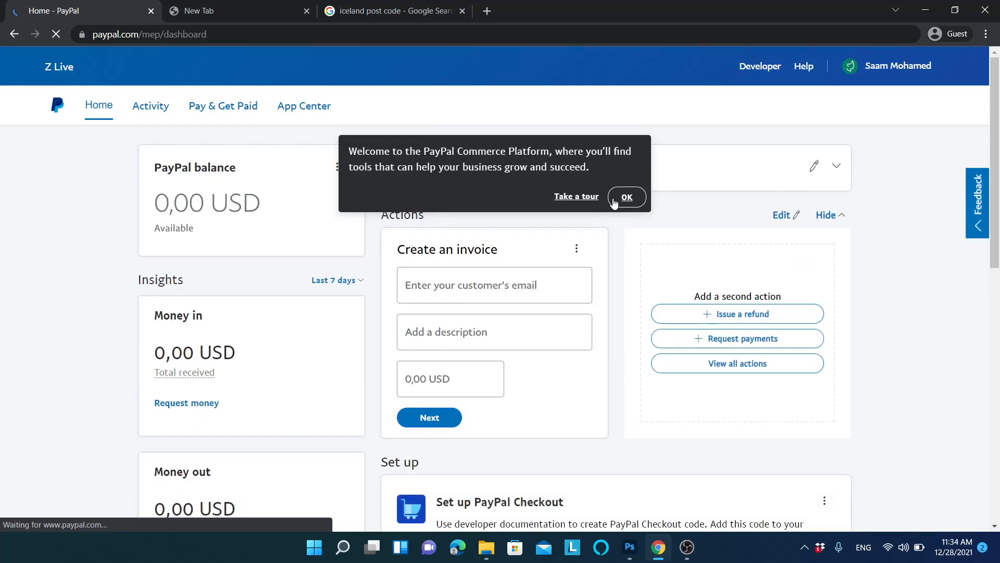
{"action": "left_click", "coordinate": [626, 197]}
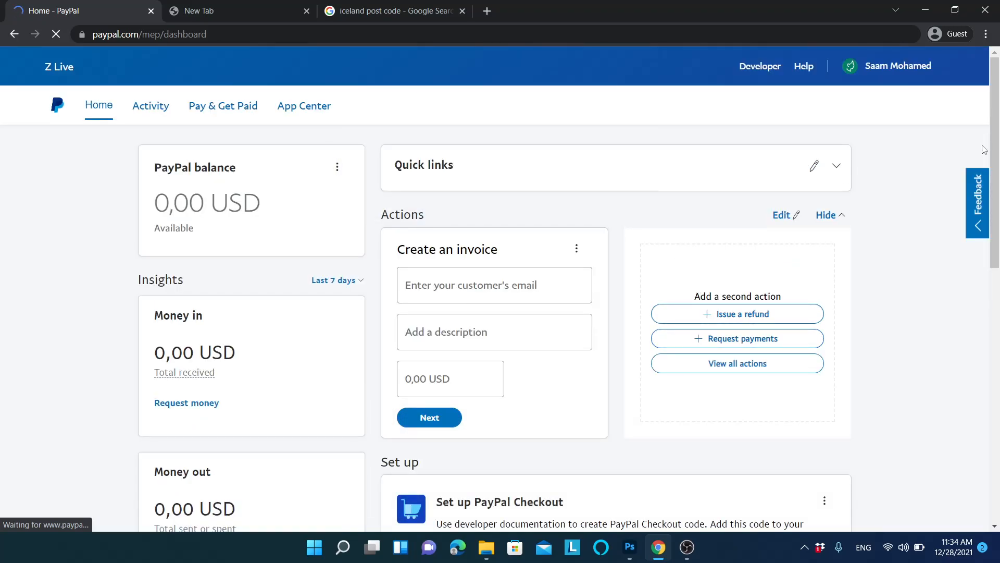
{"action": "scroll", "scroll_direction": "down", "scroll_amount": 3}
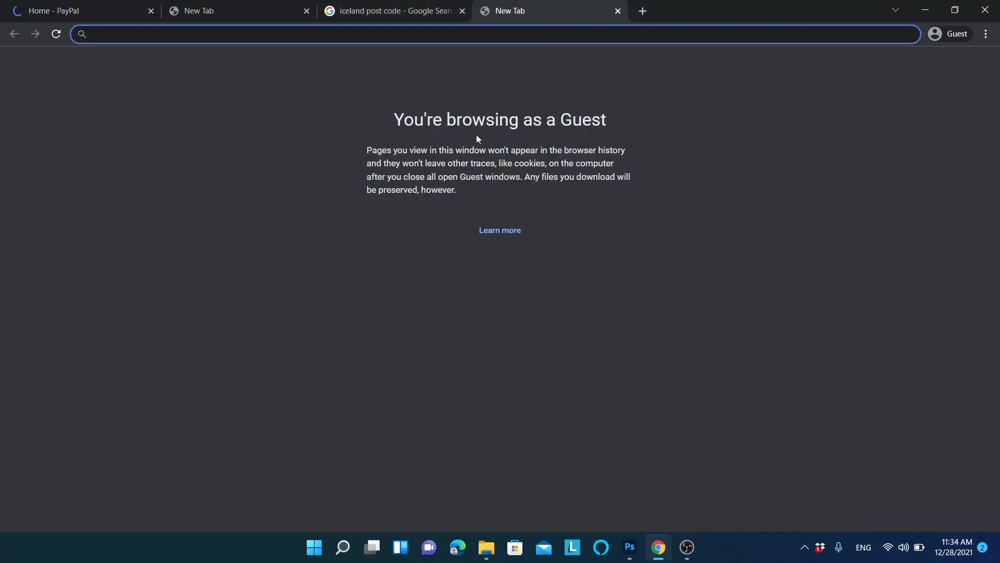
{"action": "left_click", "coordinate": [77, 11]}
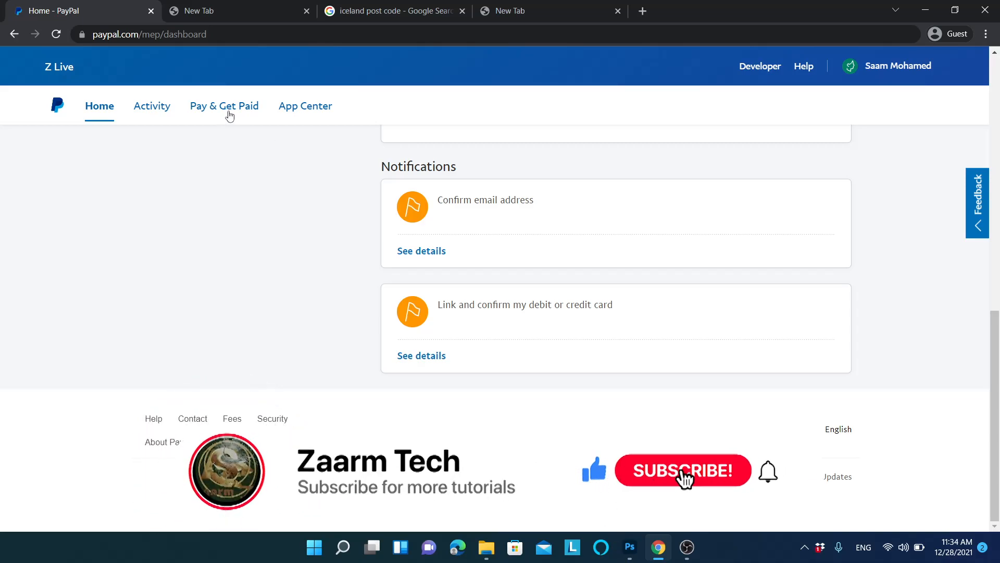
{"action": "left_click", "coordinate": [683, 471]}
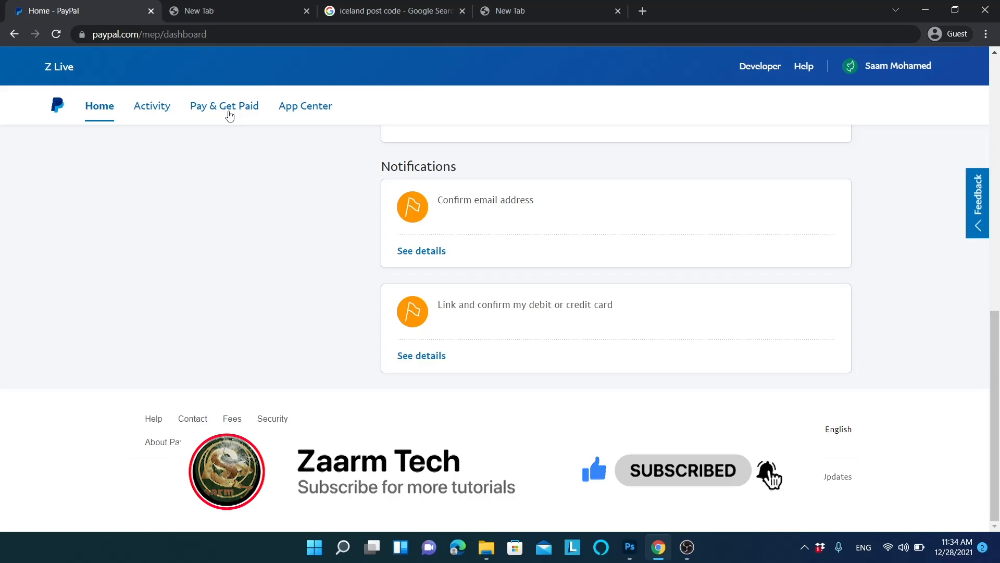
{"action": "scroll", "scroll_direction": "up", "scroll_amount": 3}
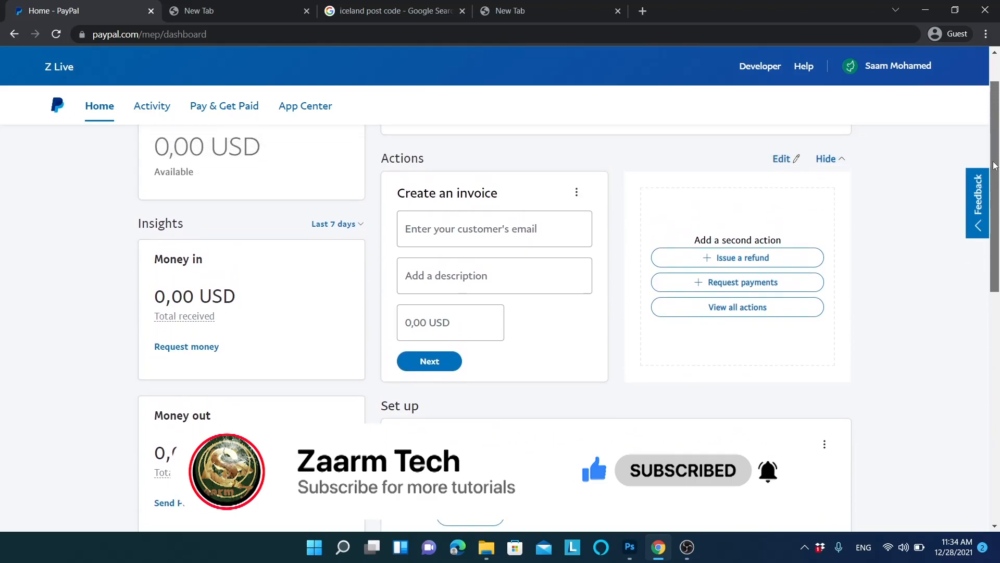
{"action": "scroll", "scroll_direction": "up", "scroll_amount": 3}
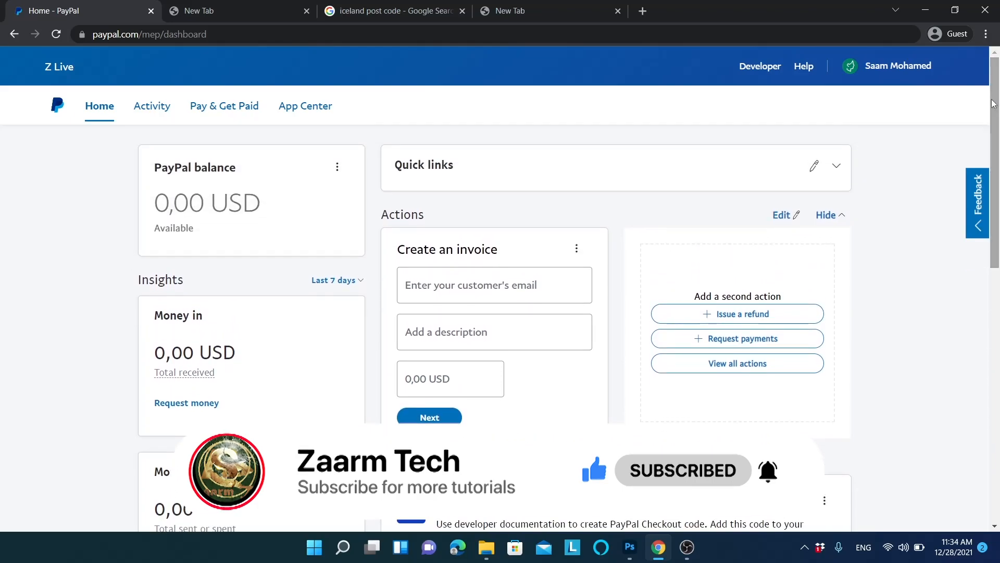